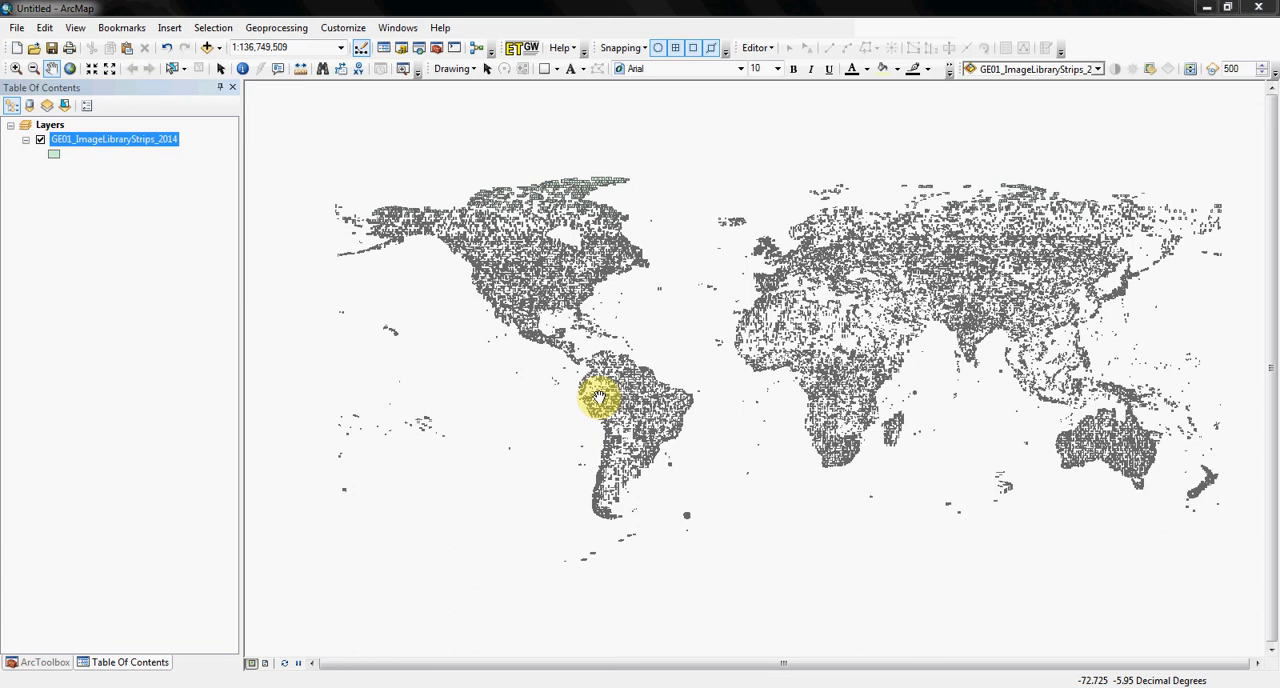
{"action": "mouse_move", "coordinate": [143, 172]}
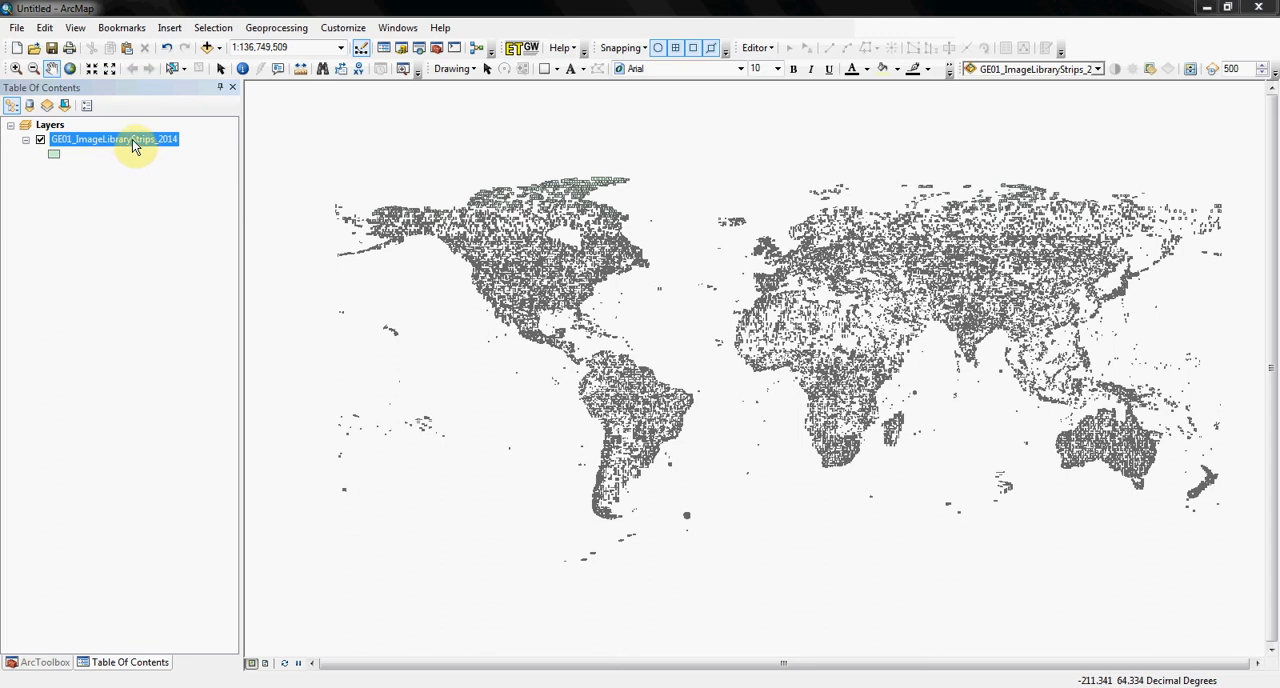
Open the GE01_ImageLibraryStrips_2014 attribute table and scroll to its rightmost corner-coordinate and band fields.
{"action": "right_click", "coordinate": [113, 139]}
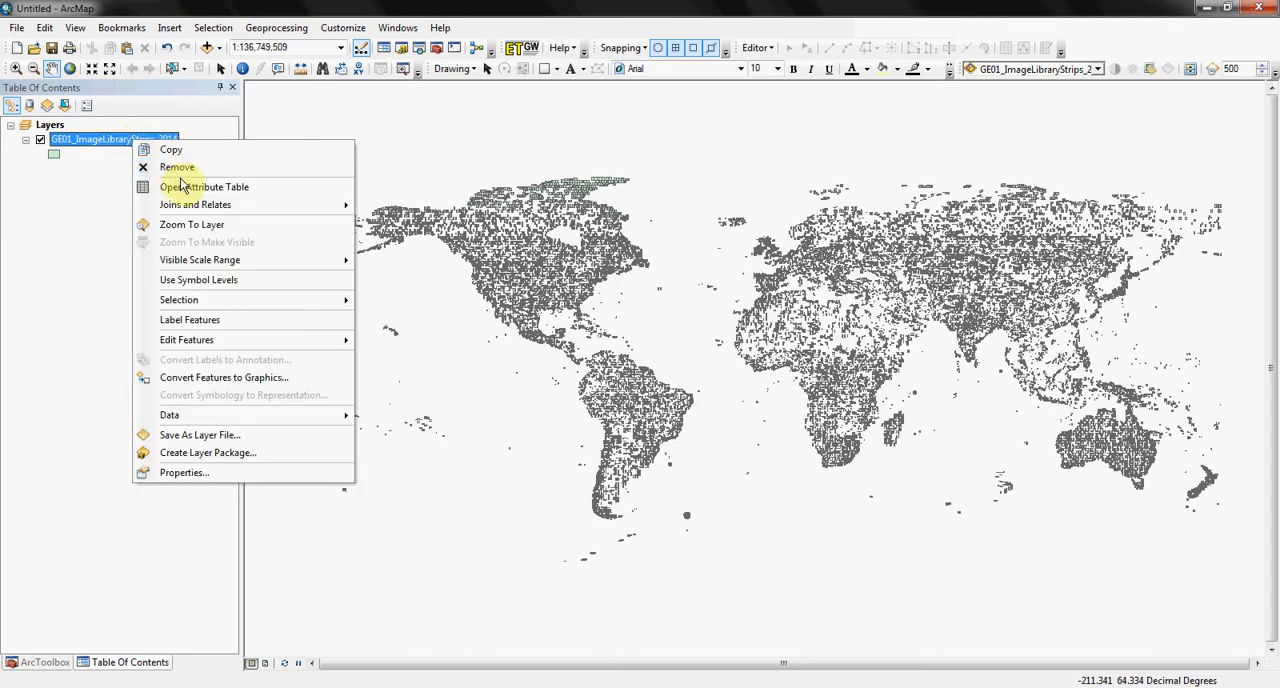
{"action": "left_click", "coordinate": [204, 187]}
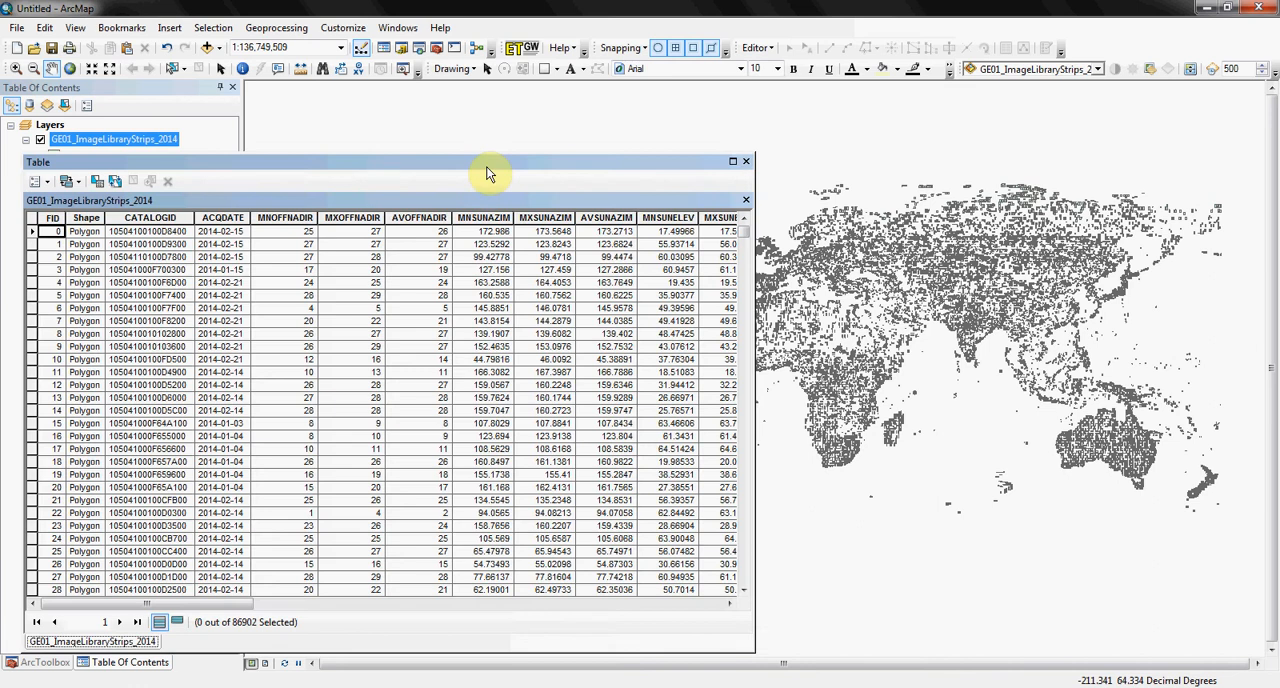
{"action": "mouse_move", "coordinate": [265, 635]}
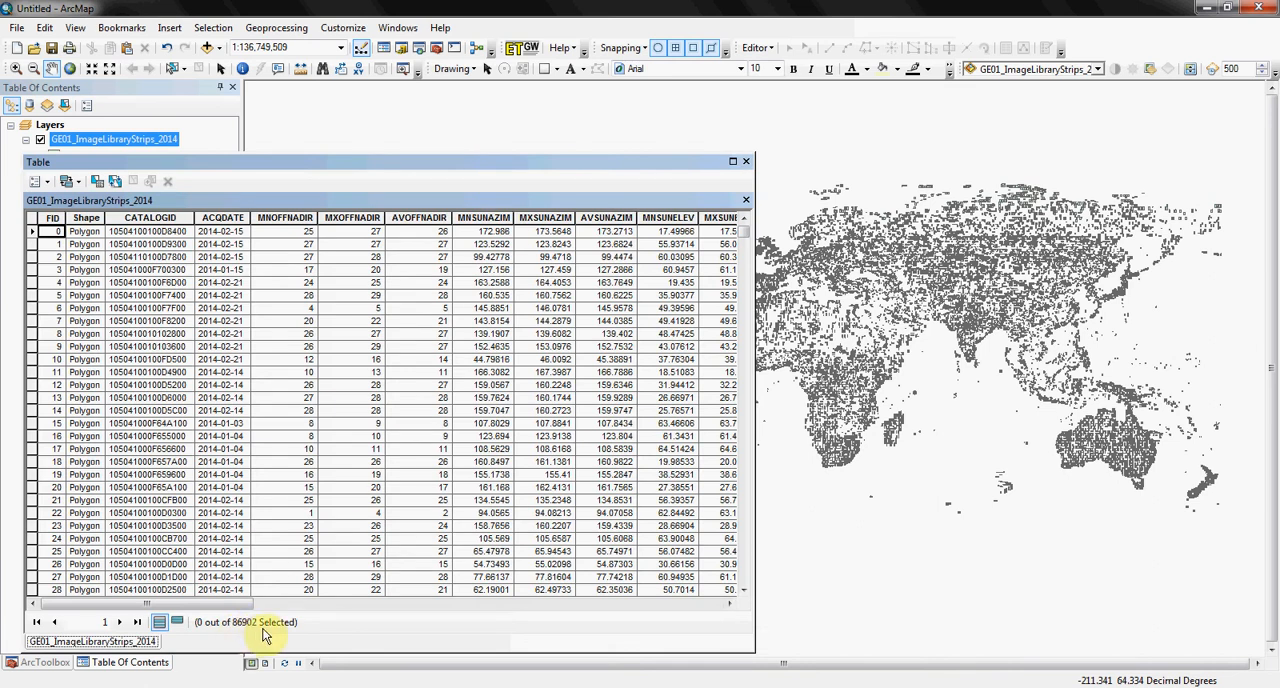
{"action": "mouse_move", "coordinate": [950, 451]}
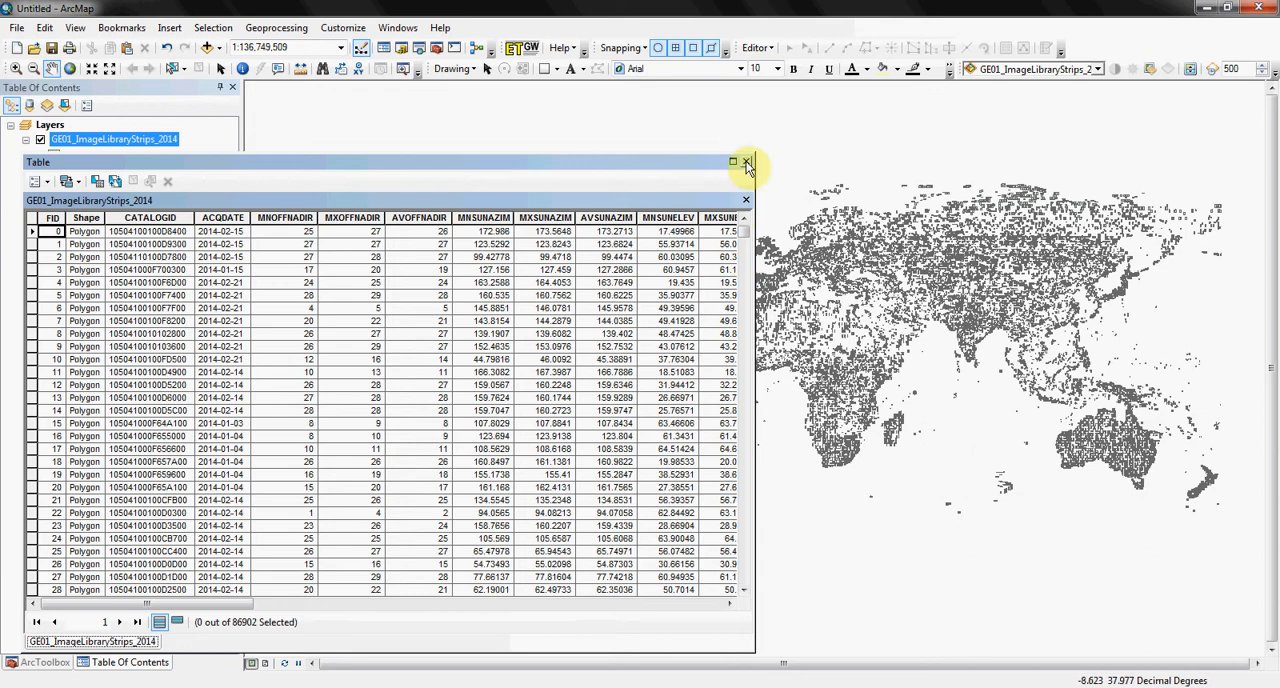
{"action": "left_click", "coordinate": [746, 162]}
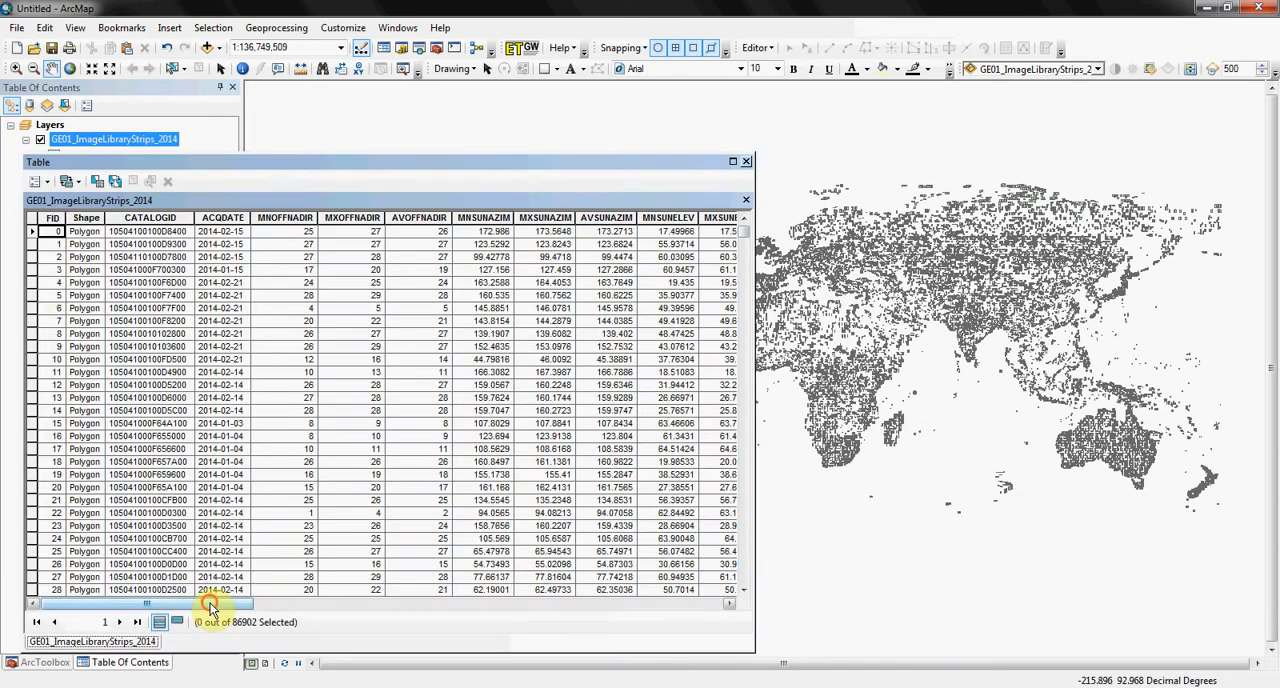
{"action": "left_click", "coordinate": [213, 603]}
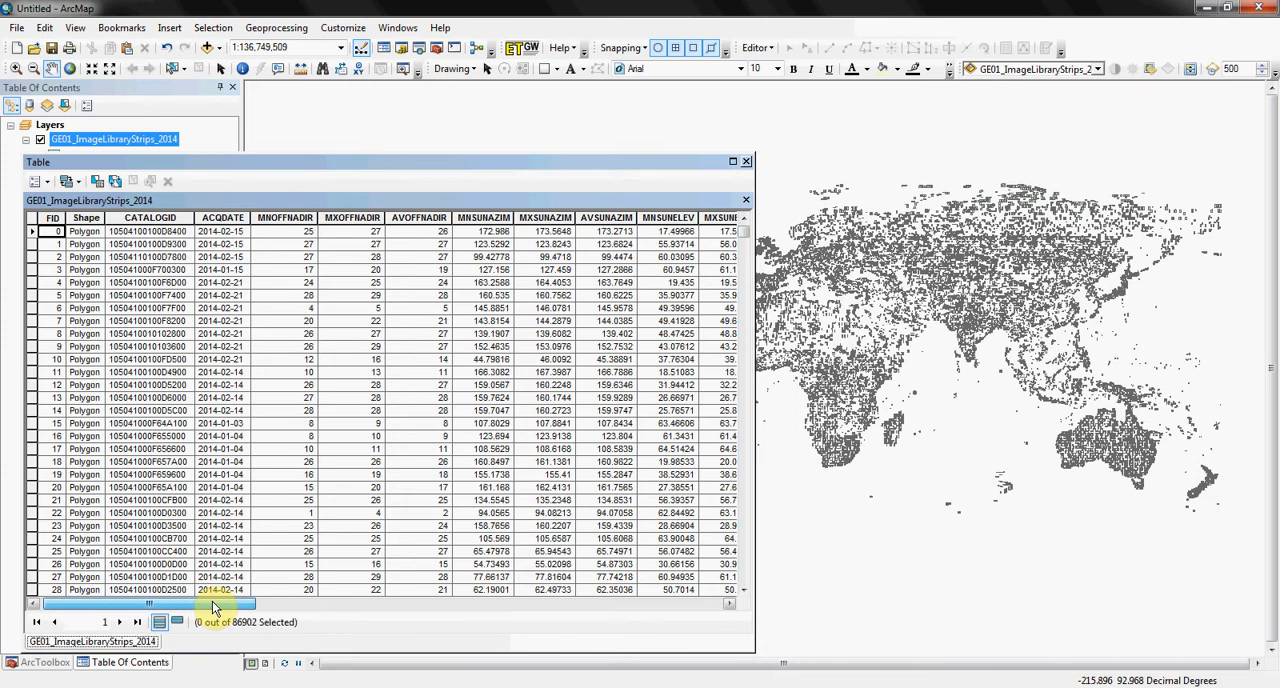
{"action": "left_click", "coordinate": [37, 181]}
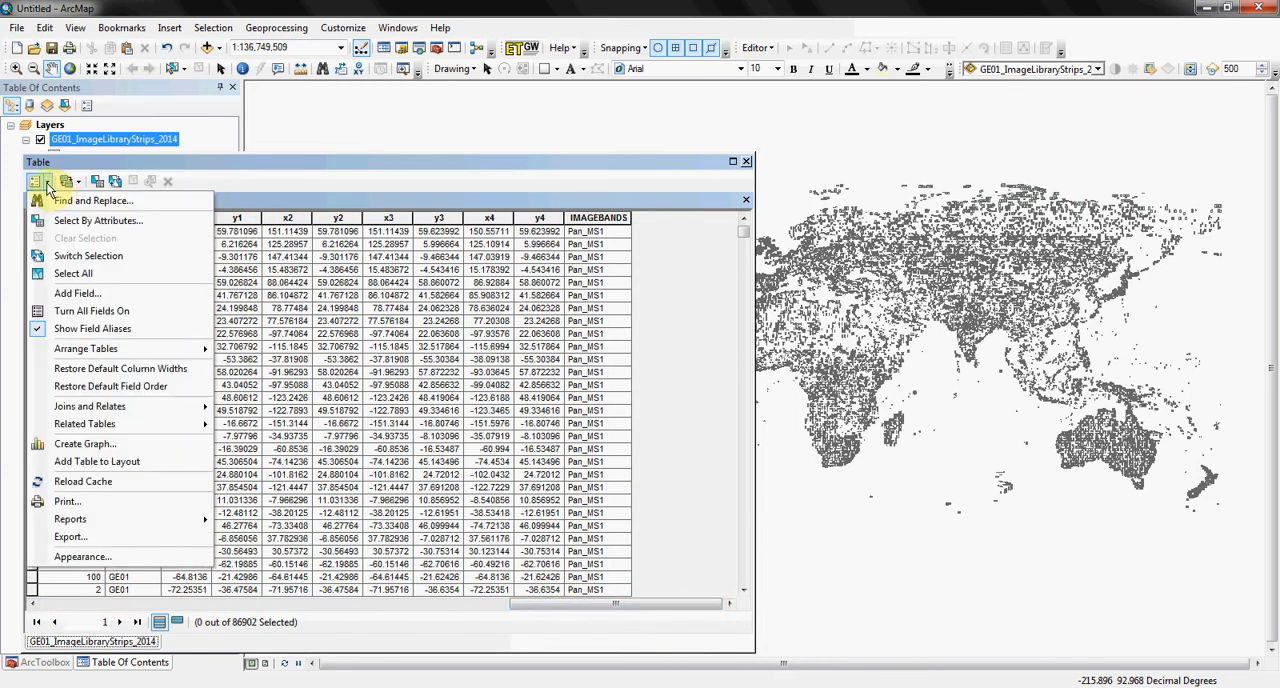
{"action": "mouse_move", "coordinate": [77, 293]}
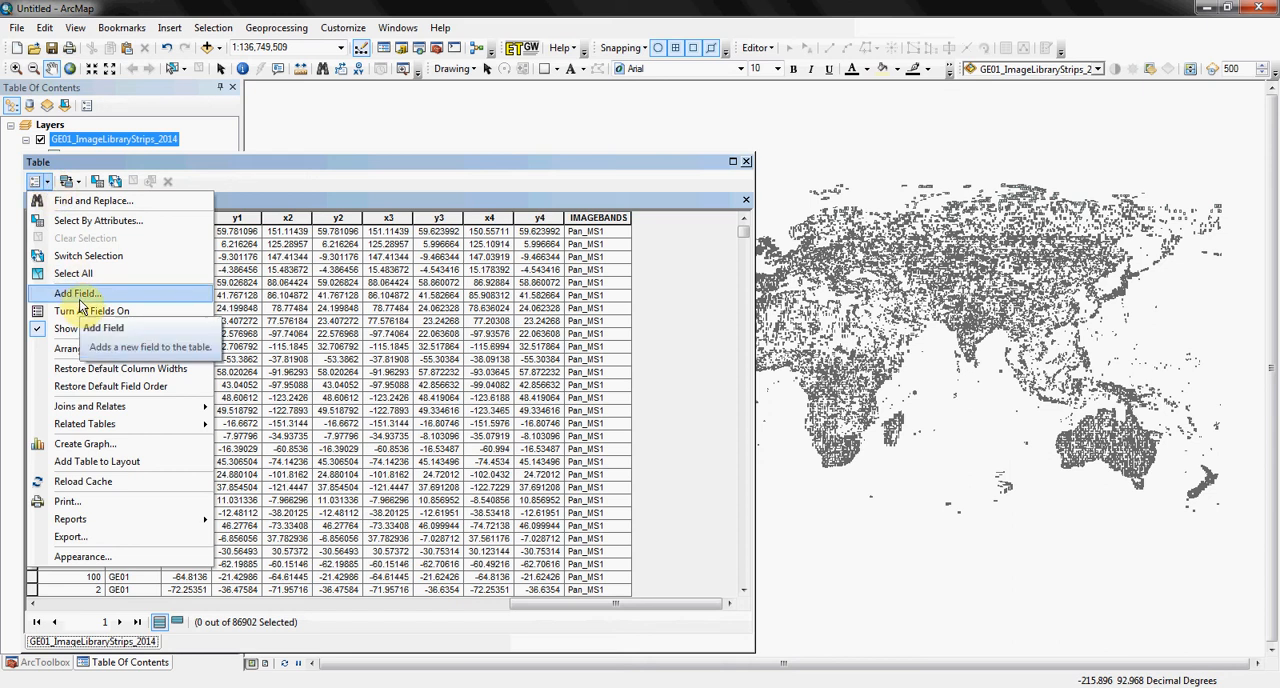
Create field 'areacal' as Double with precision 20 and scale 10.
{"action": "left_click", "coordinate": [76, 292]}
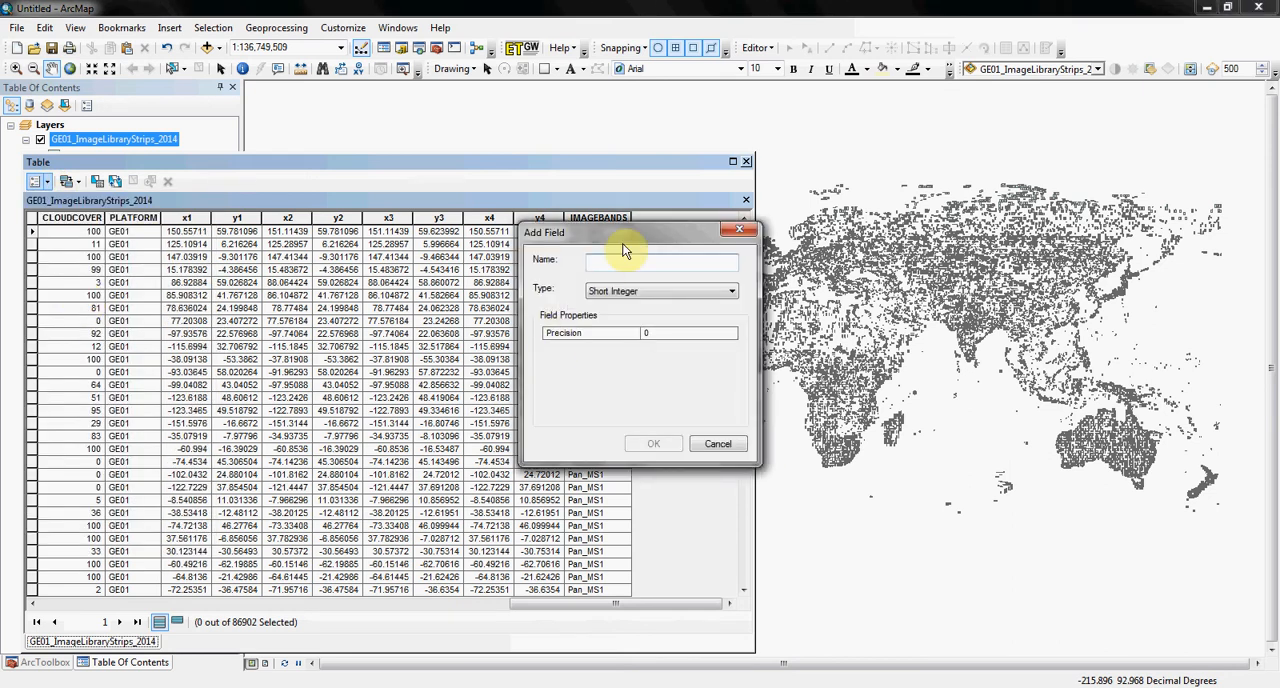
{"action": "type", "text": "real"}
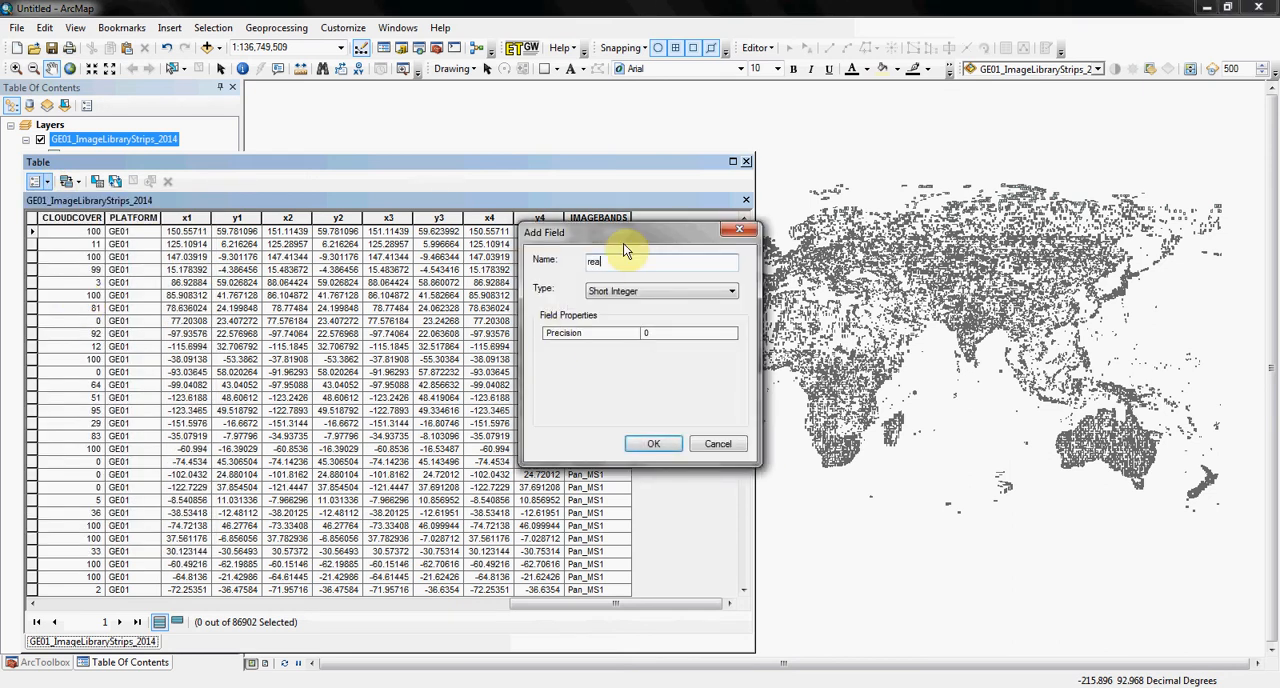
{"action": "type", "text": "area"}
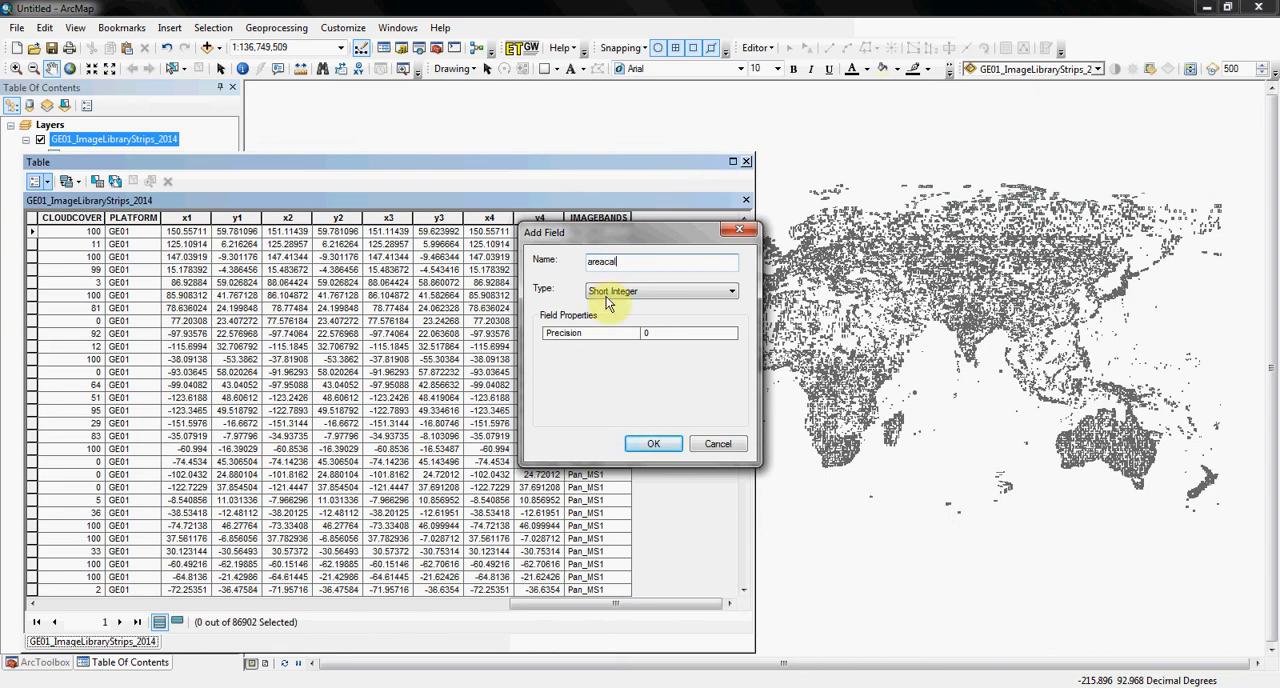
{"action": "left_click", "coordinate": [612, 291]}
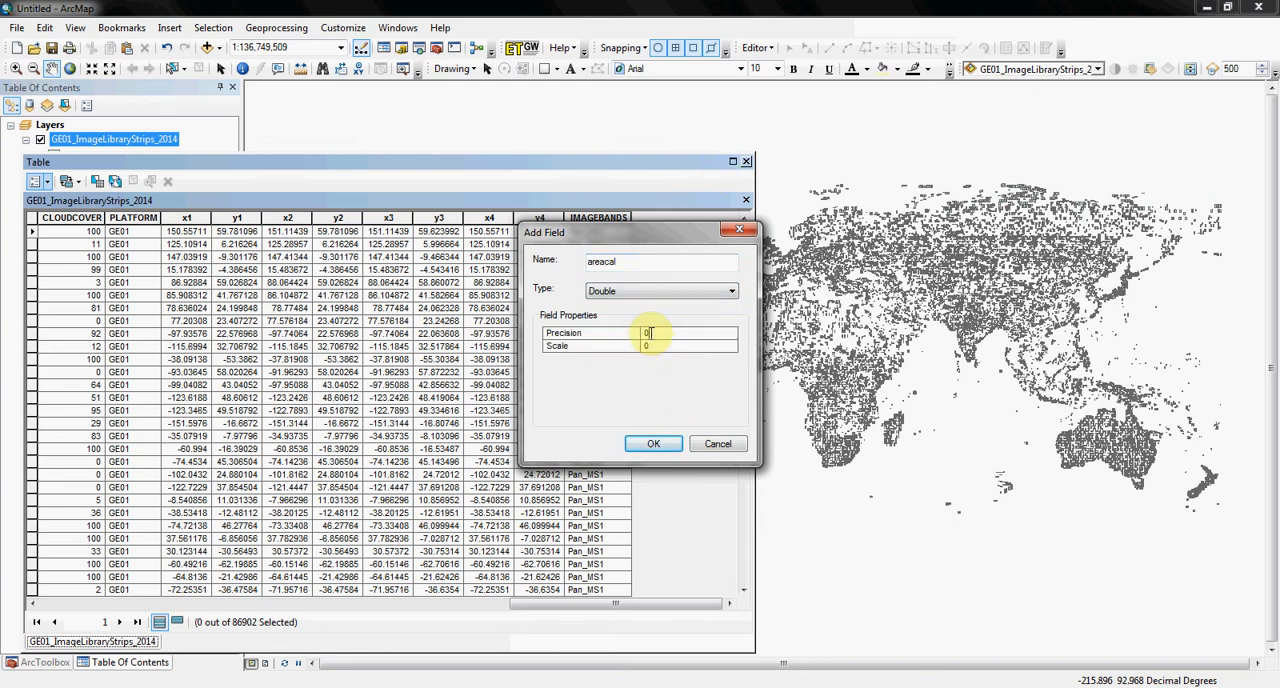
{"action": "type", "text": "20"}
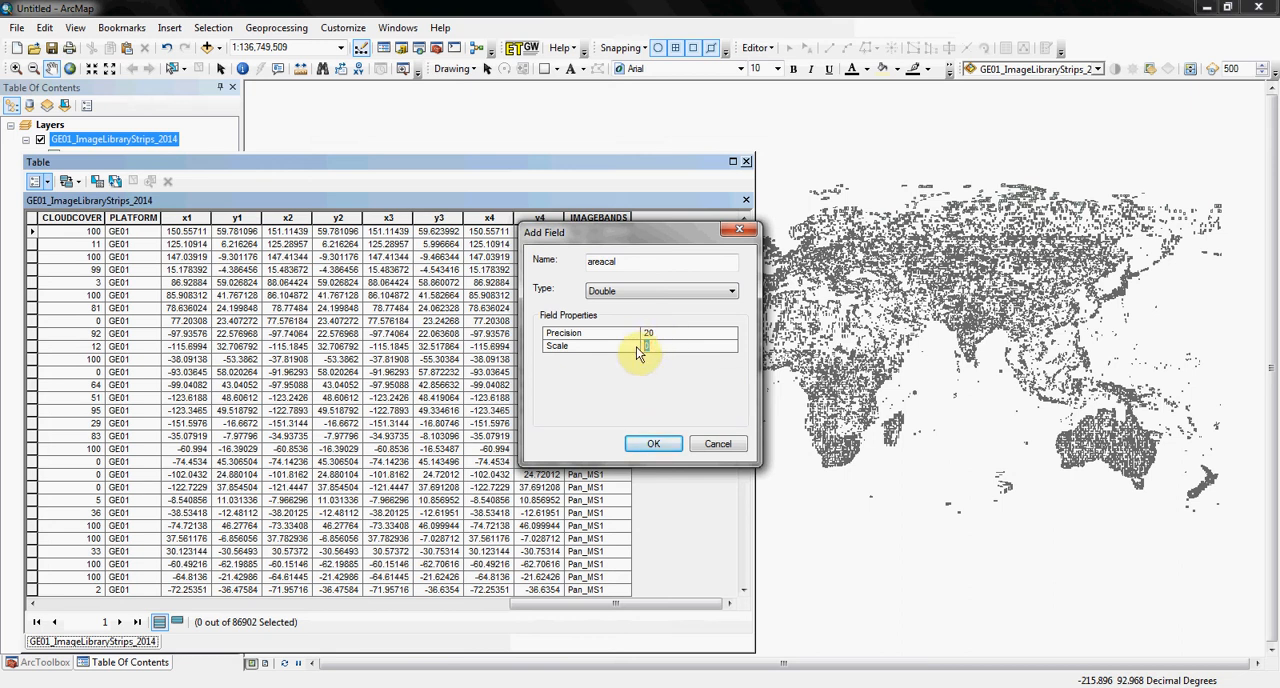
{"action": "type", "text": "10"}
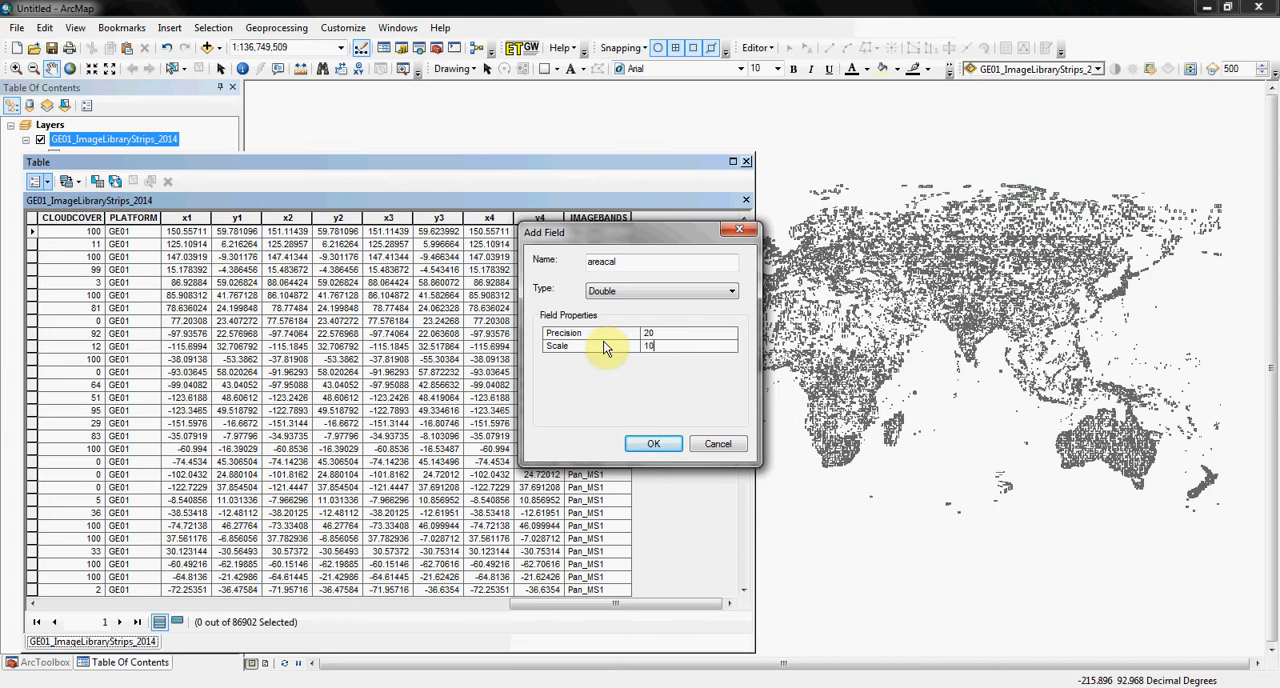
{"action": "left_click", "coordinate": [653, 443]}
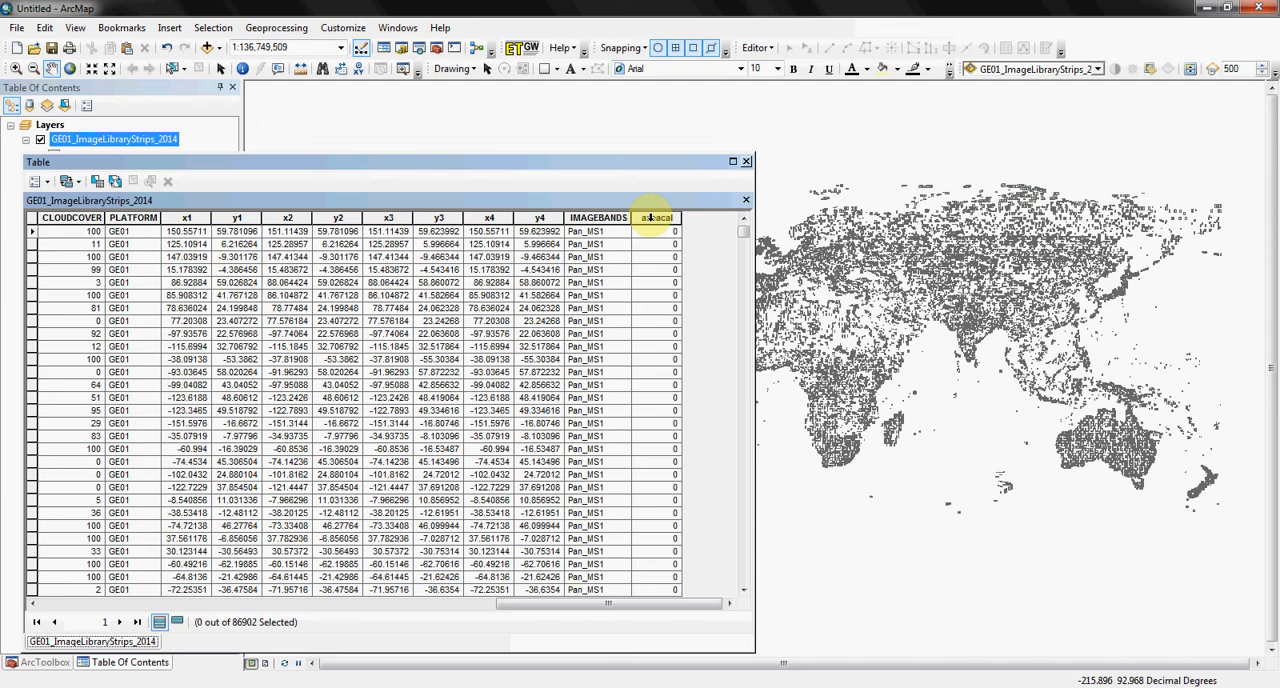
Try Calculate Geometry on areacal, find Area disabled, cancel, and close the table.
{"action": "right_click", "coordinate": [655, 217]}
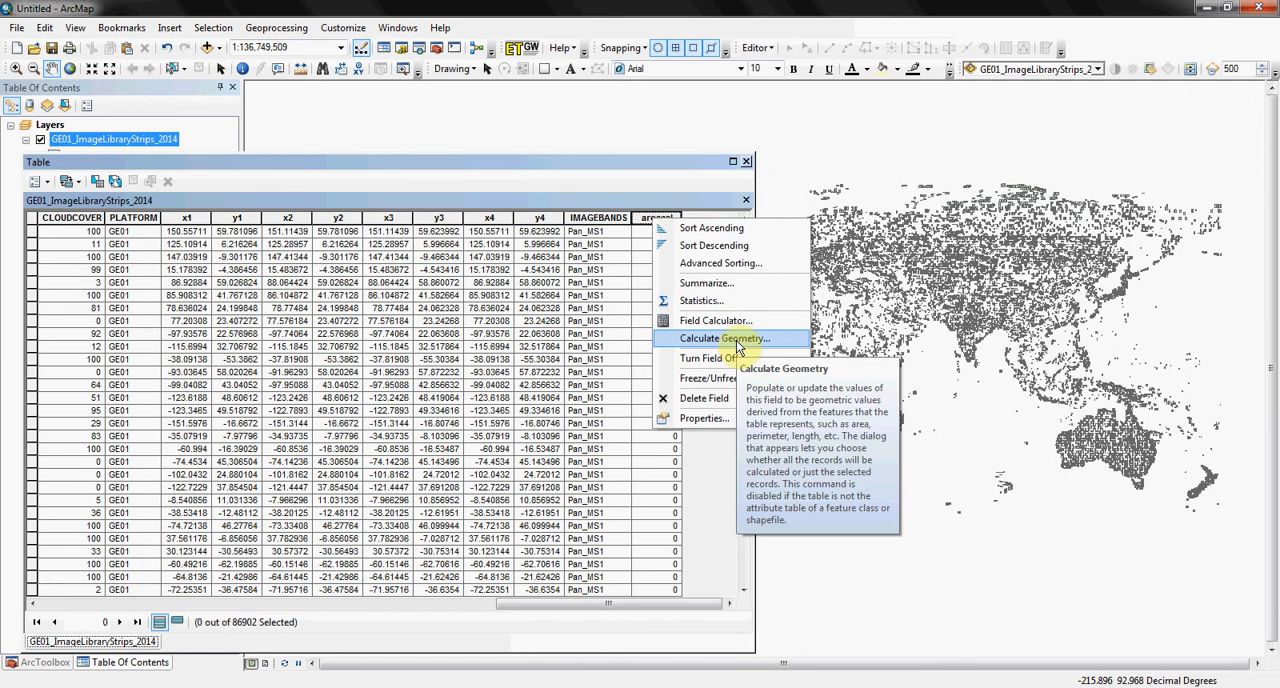
{"action": "left_click", "coordinate": [723, 338]}
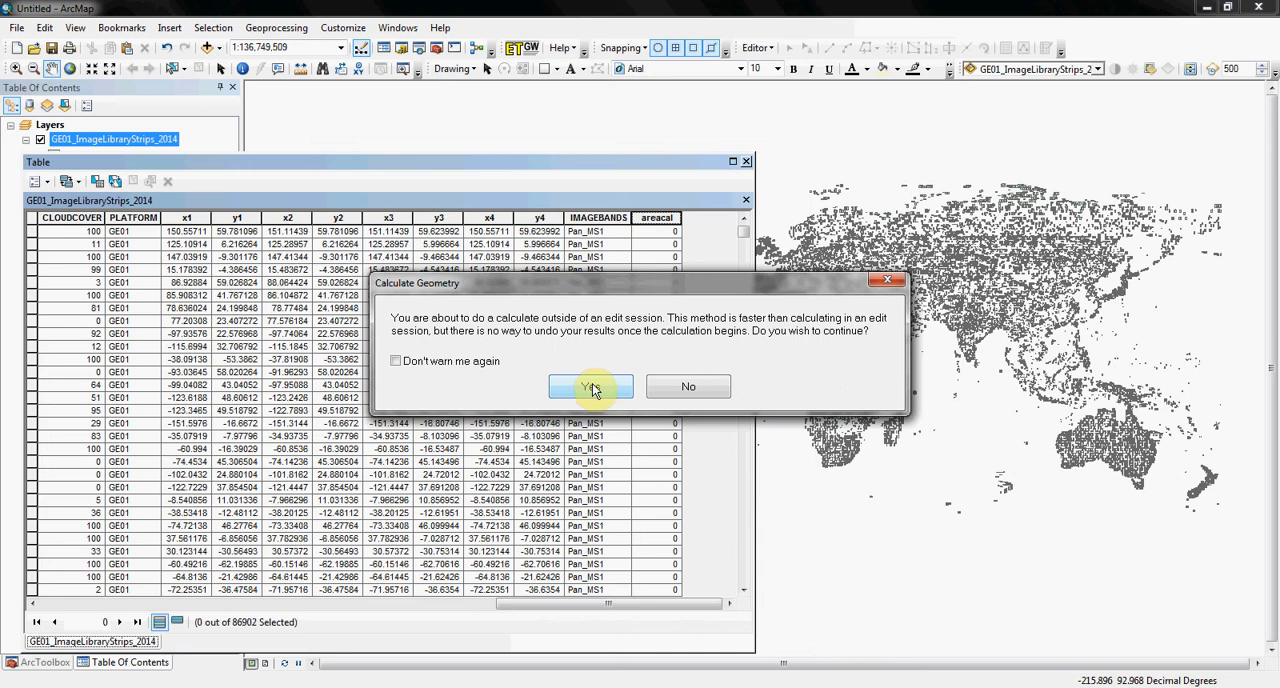
{"action": "left_click", "coordinate": [591, 387]}
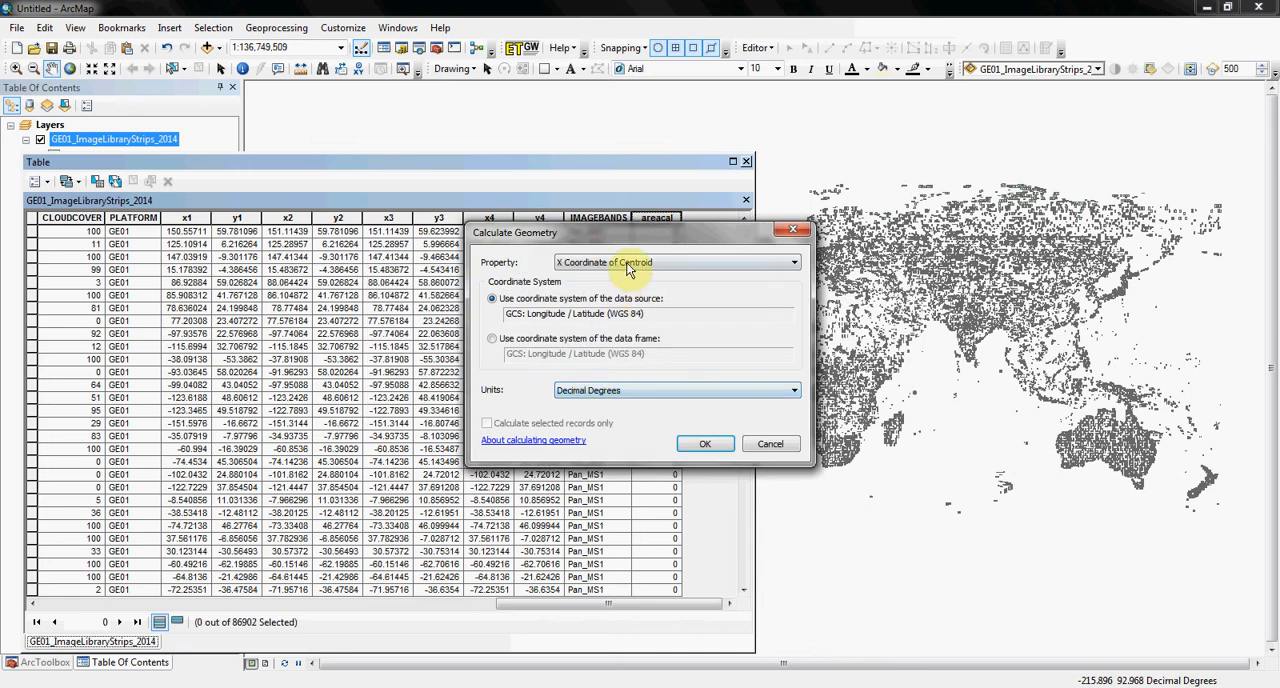
{"action": "left_click", "coordinate": [793, 262]}
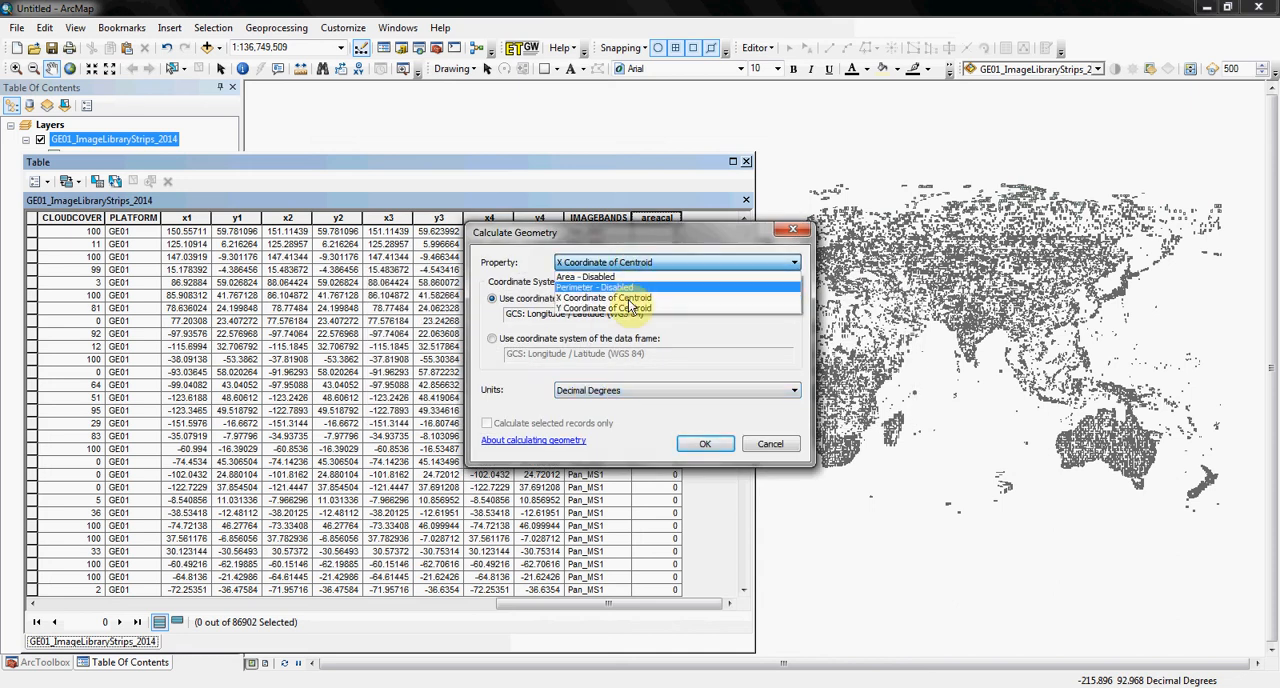
{"action": "left_click", "coordinate": [770, 443]}
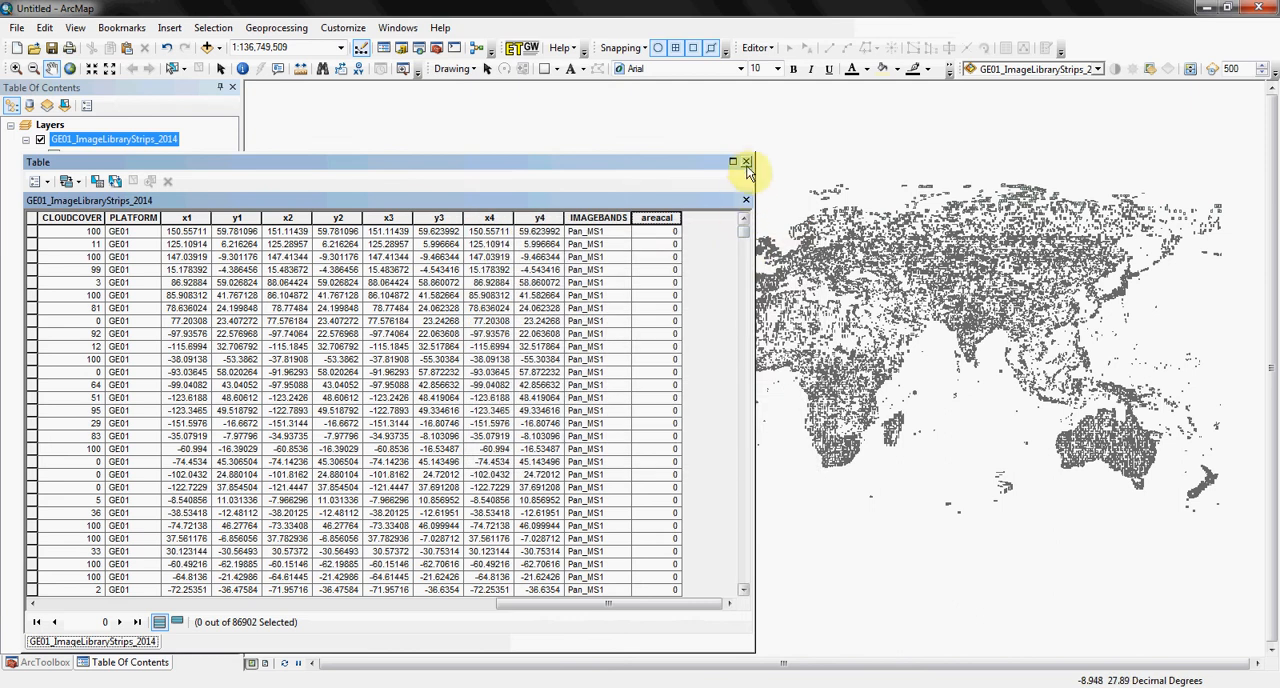
{"action": "left_click", "coordinate": [746, 161]}
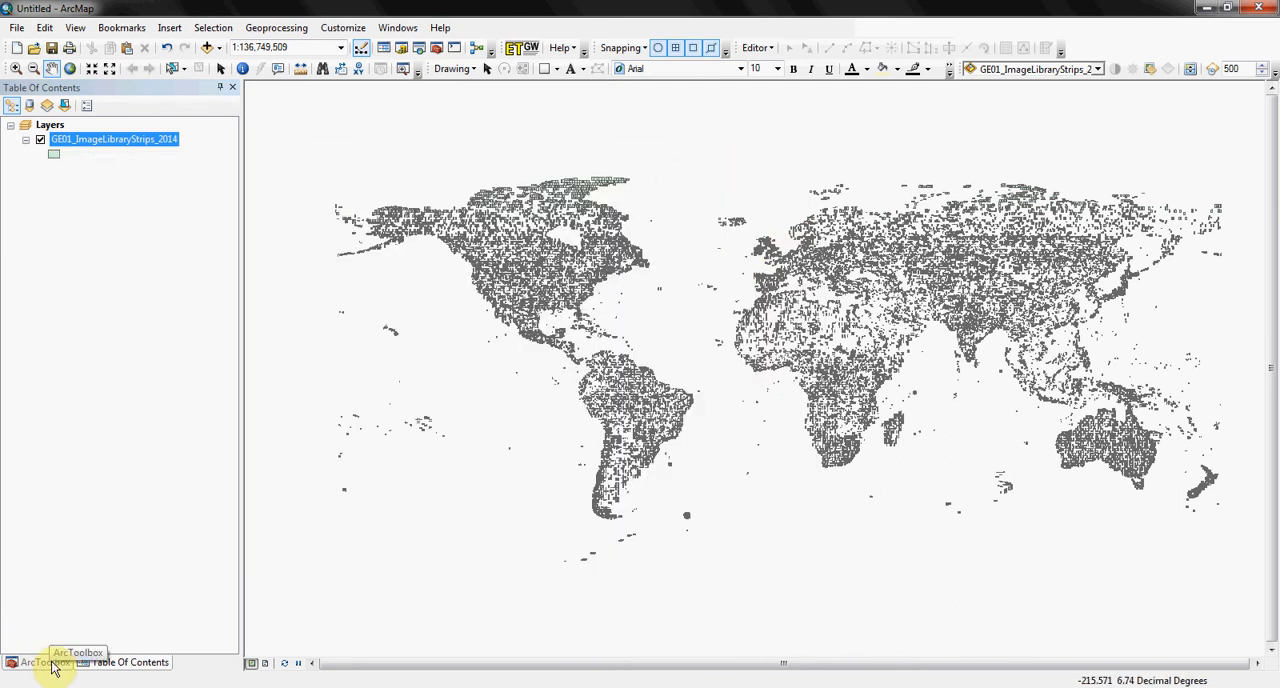
Launch the Feature Project tool from ArcToolbox's Projections and Transformations.
{"action": "left_click", "coordinate": [44, 661]}
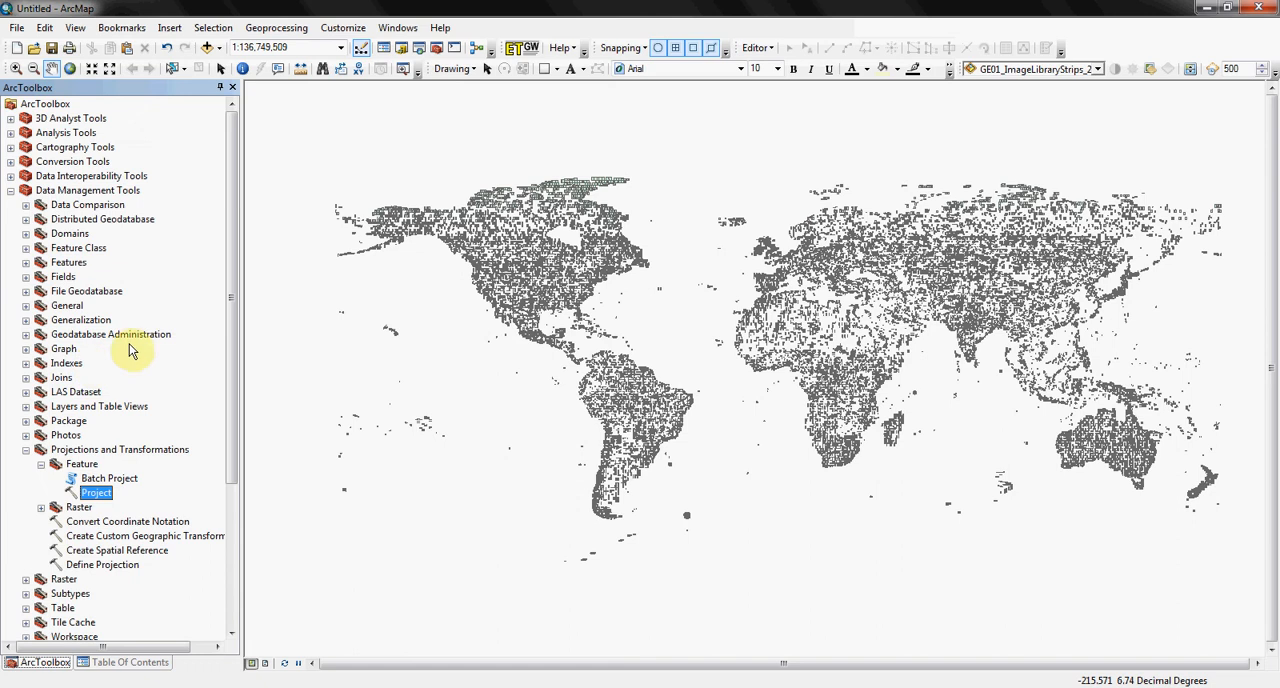
{"action": "mouse_move", "coordinate": [133, 550]}
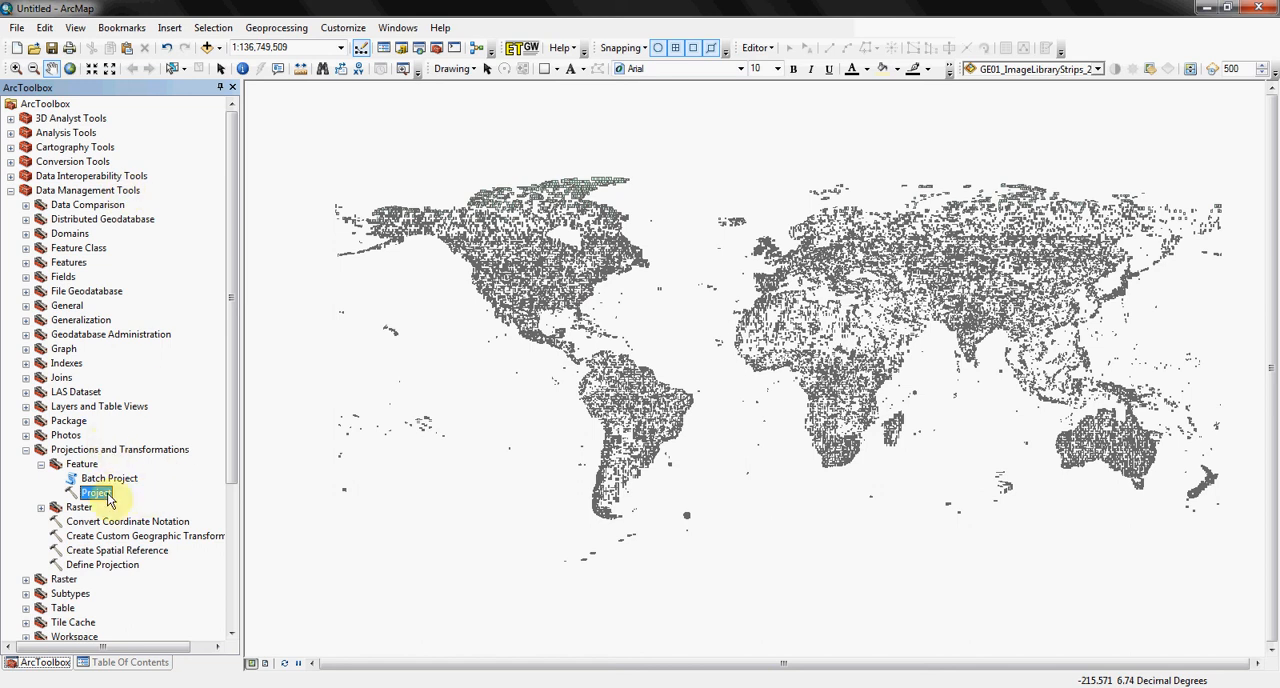
{"action": "double_click", "coordinate": [96, 492]}
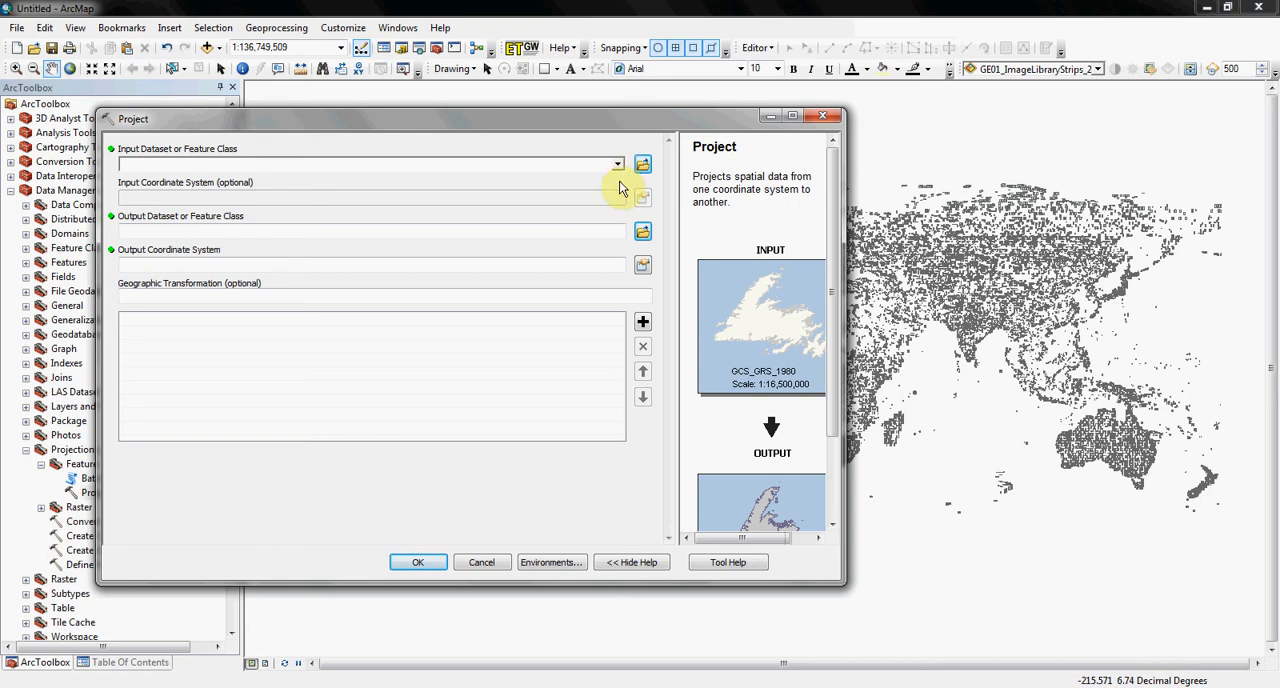
Use the footprint layer as input and save output as GE01_ImageLibraryStrips_2014_project.shp.
{"action": "left_click", "coordinate": [617, 164]}
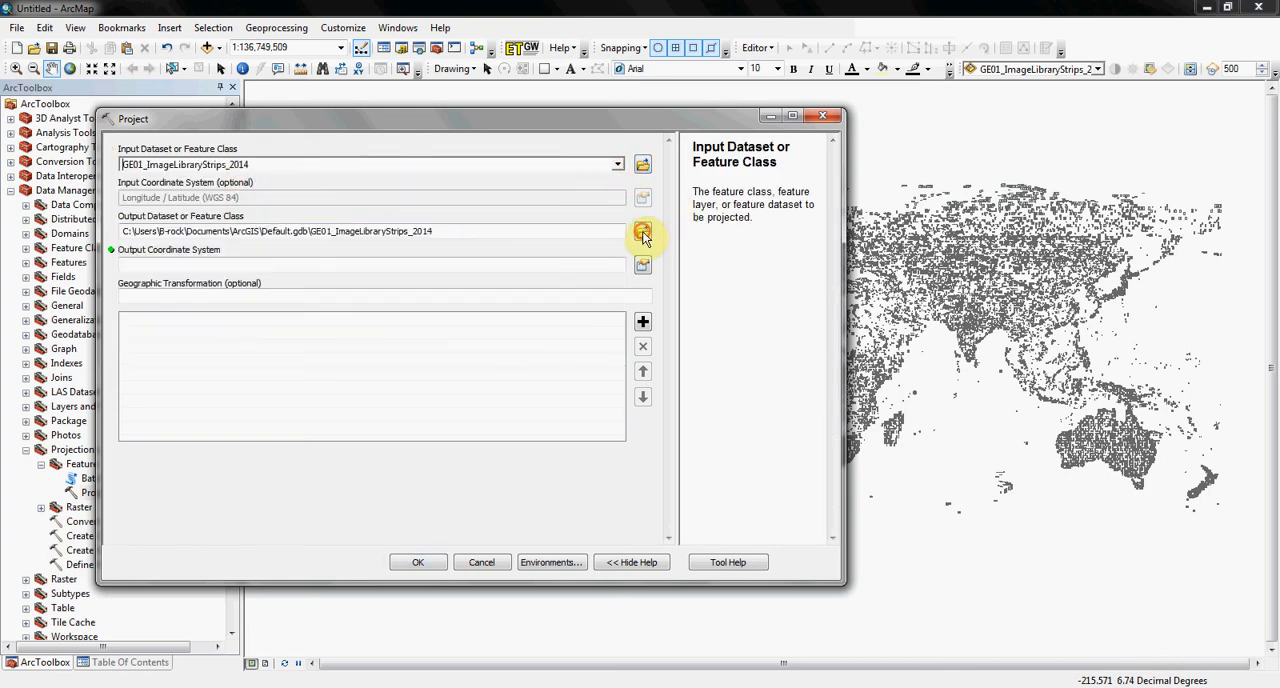
{"action": "left_click", "coordinate": [642, 231]}
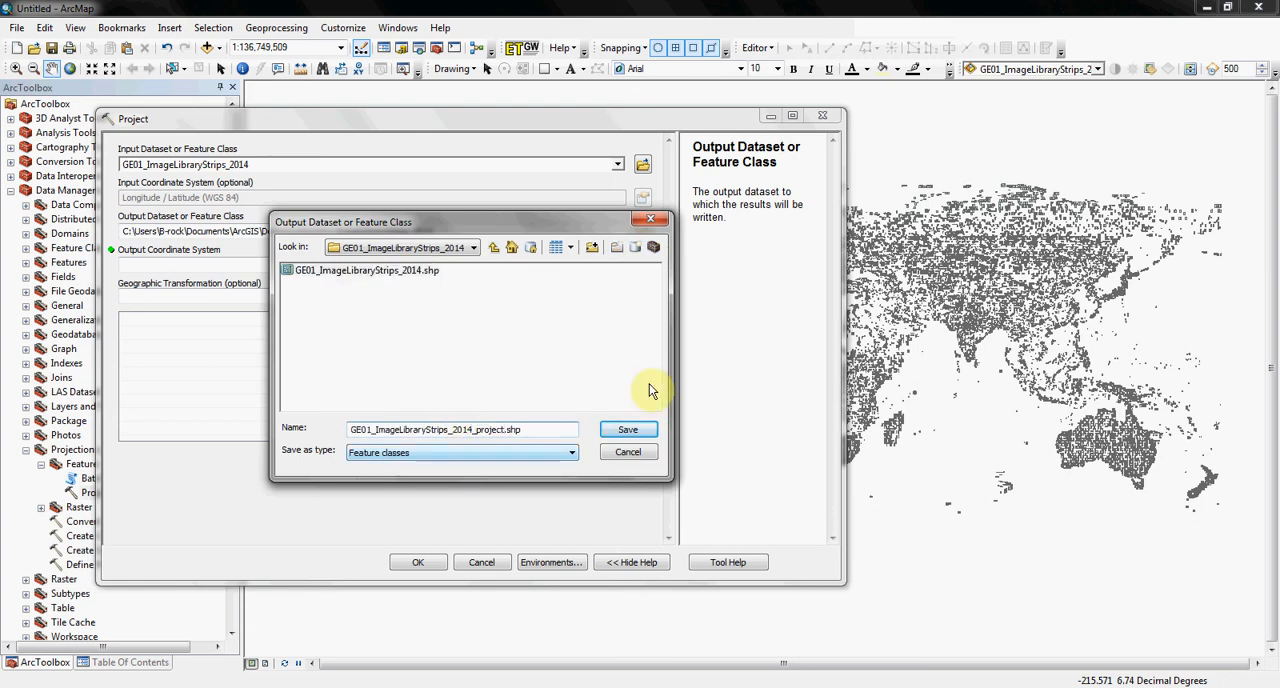
{"action": "left_click", "coordinate": [627, 429]}
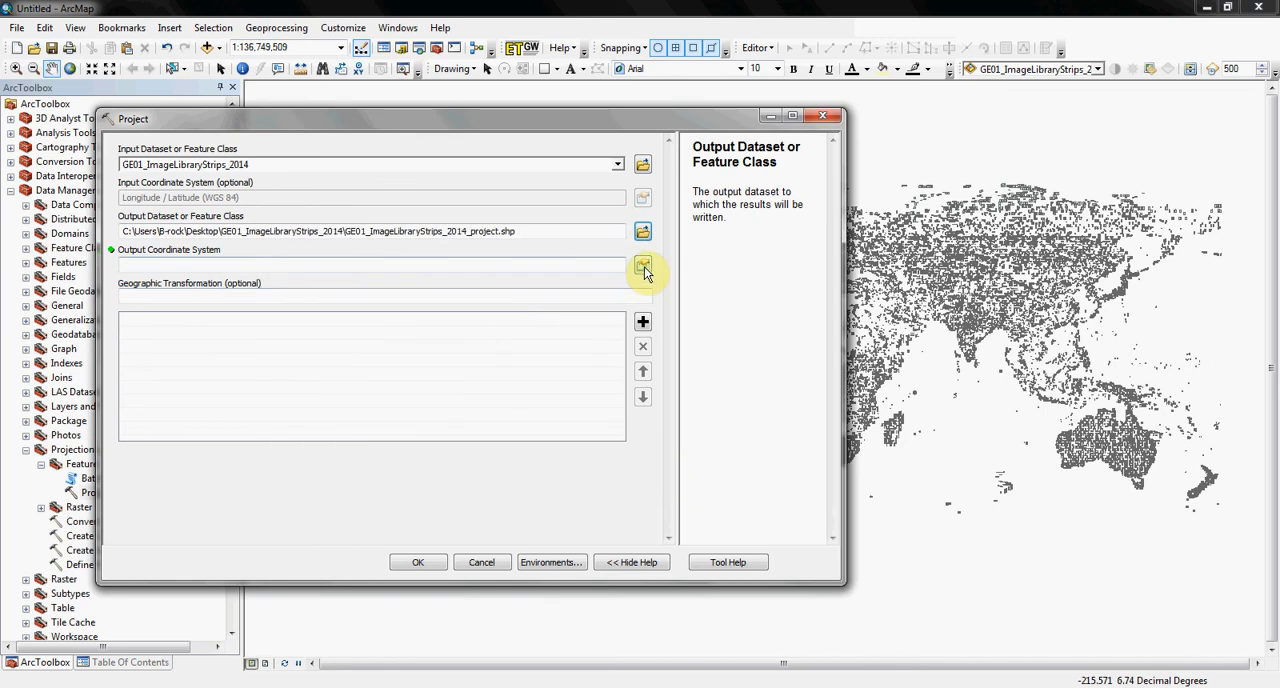
Pick Cylindrical Equal Area (world) under Projected > World as the output coordinate system.
{"action": "left_click", "coordinate": [643, 267]}
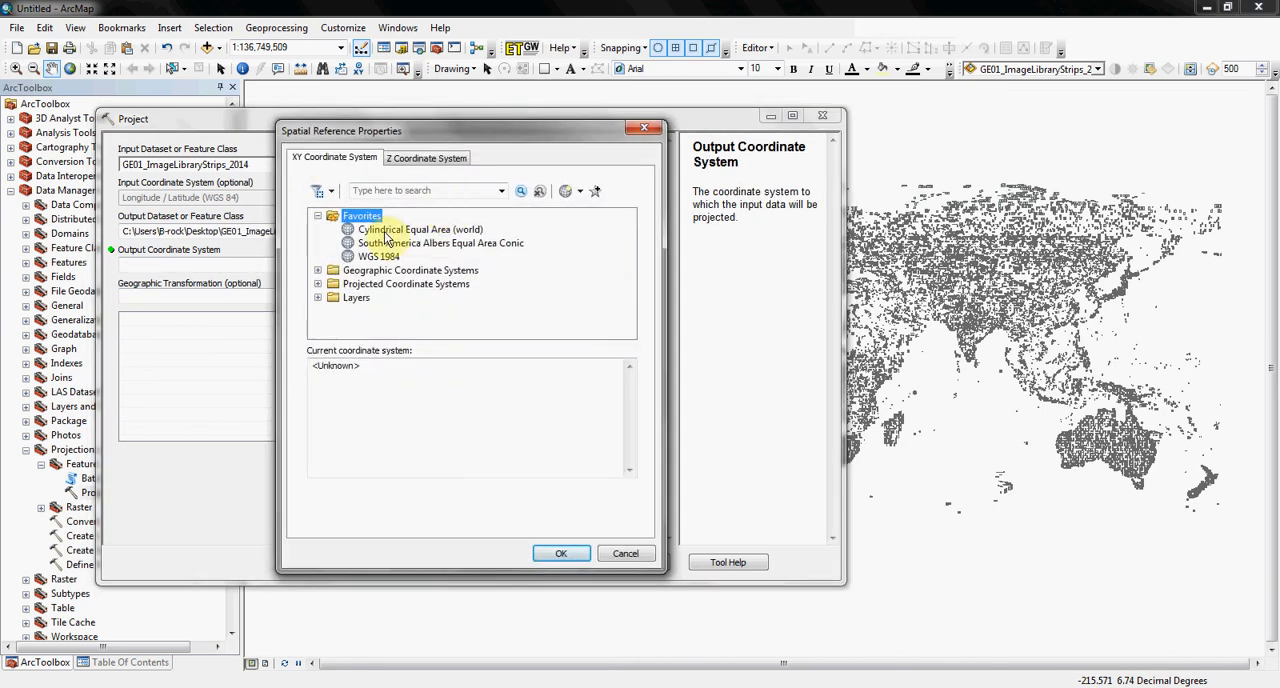
{"action": "mouse_move", "coordinate": [438, 247]}
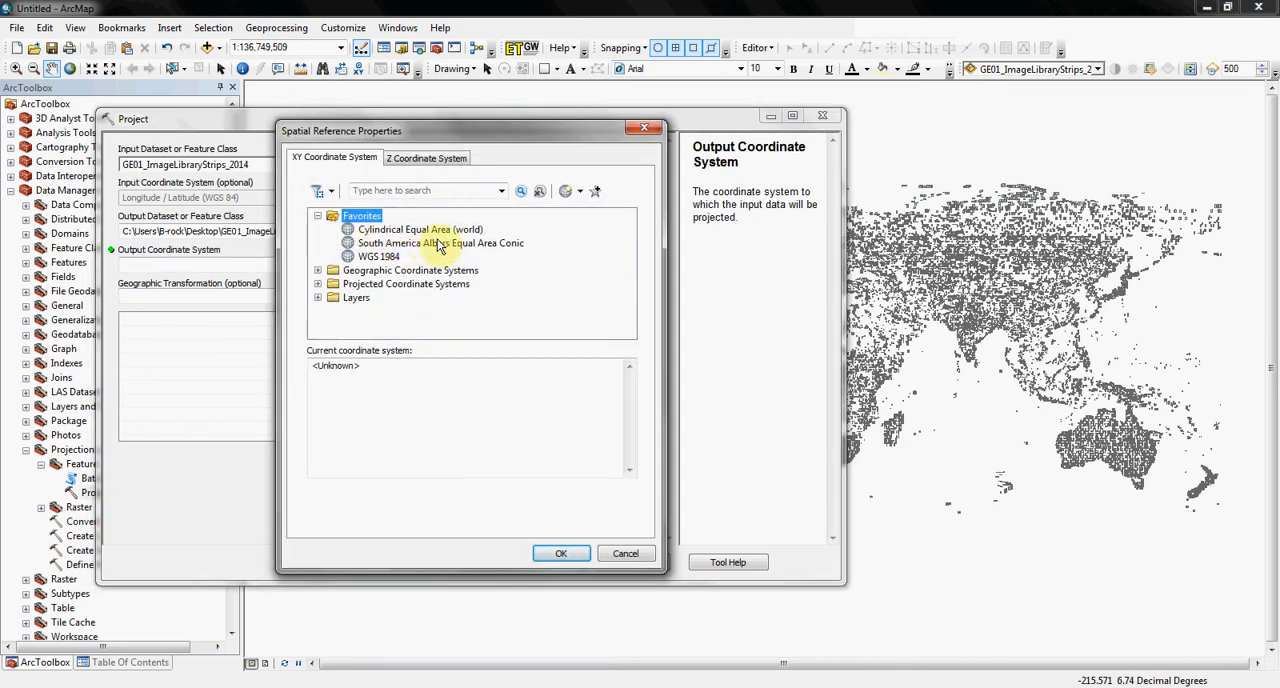
{"action": "left_click", "coordinate": [420, 229]}
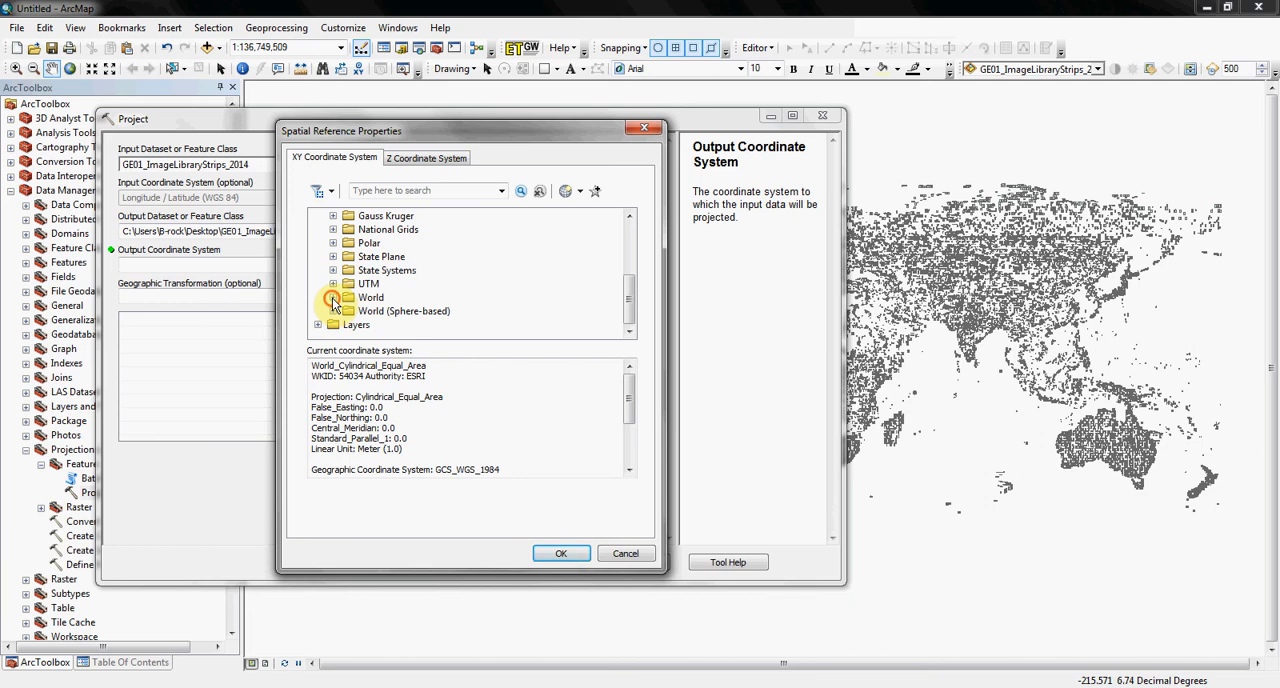
{"action": "left_click", "coordinate": [333, 297]}
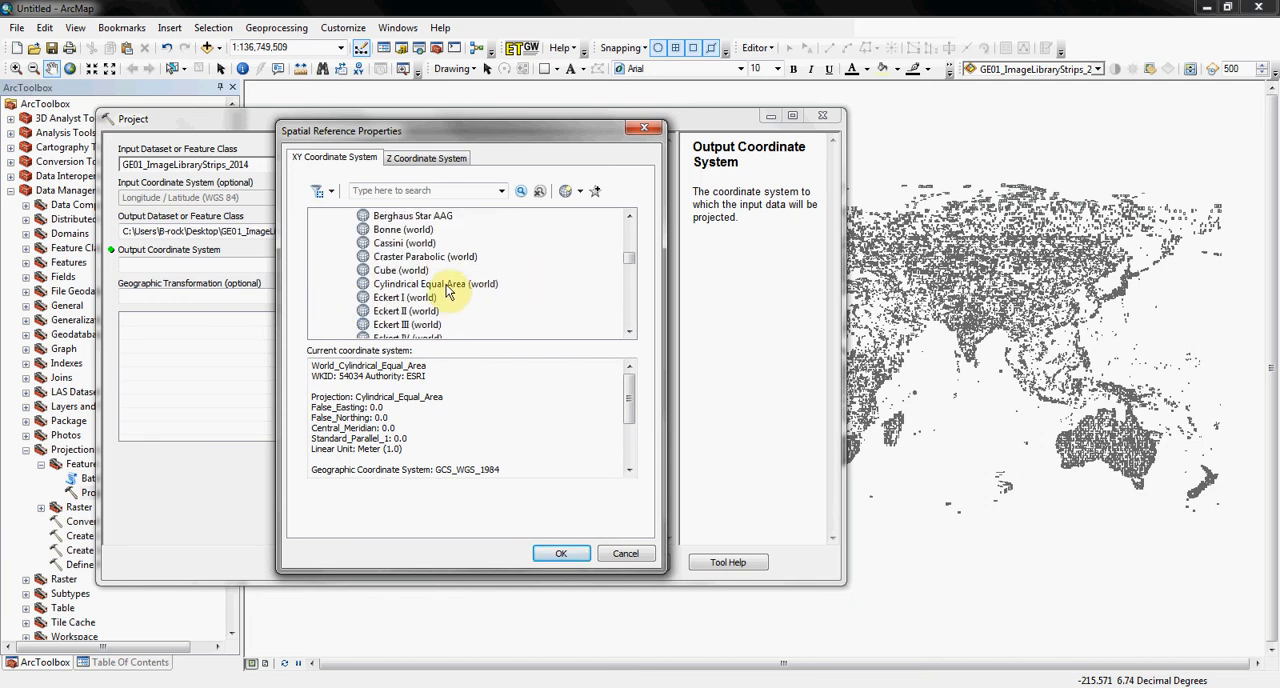
{"action": "left_click", "coordinate": [435, 284]}
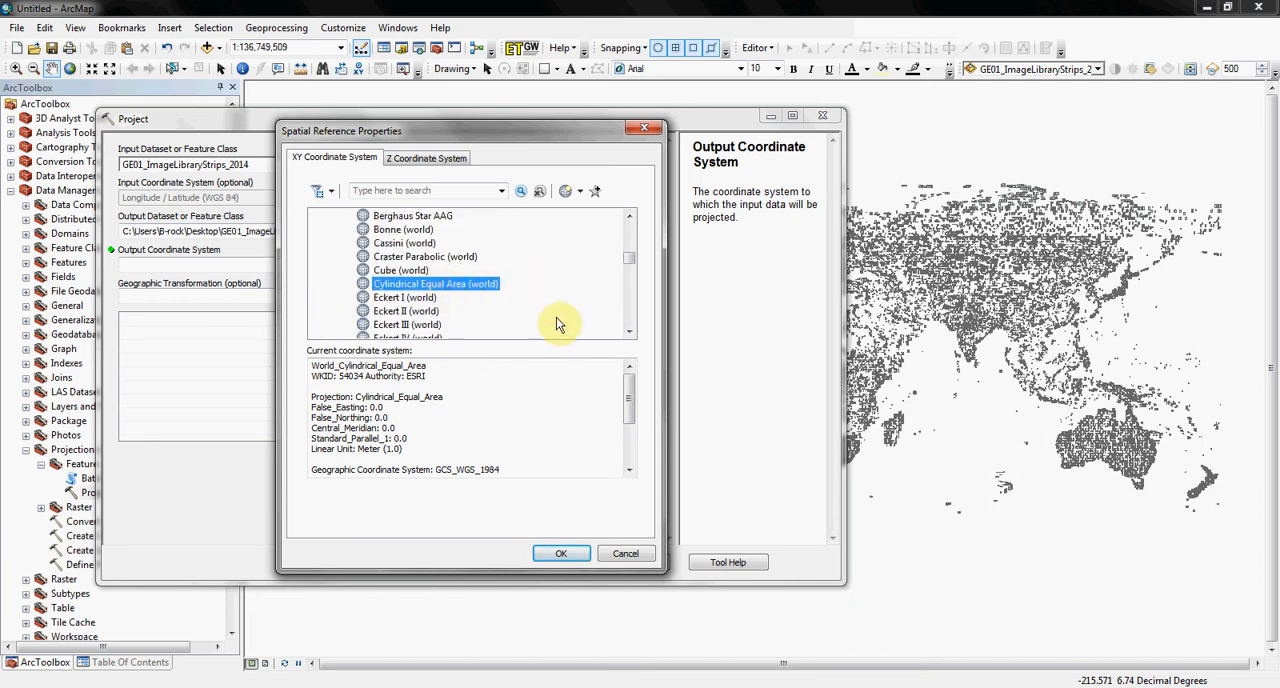
{"action": "left_click", "coordinate": [561, 553]}
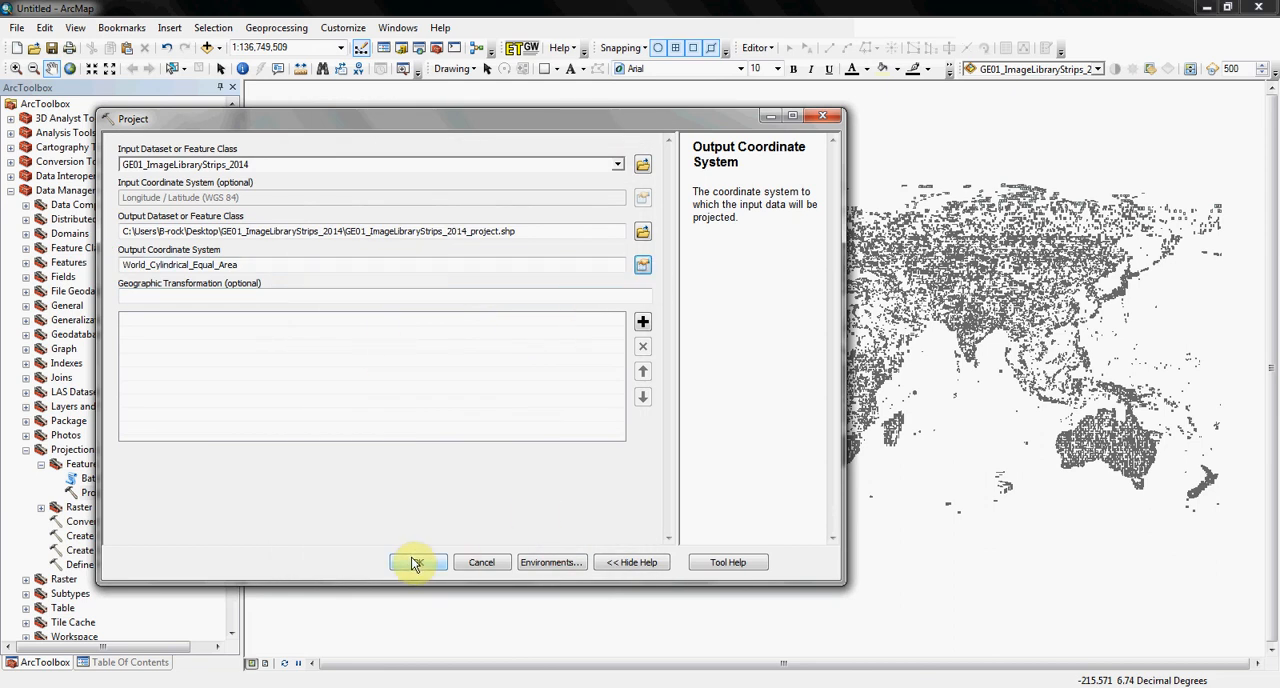
Run the Project tool and dismiss the completion message.
{"action": "left_click", "coordinate": [417, 561]}
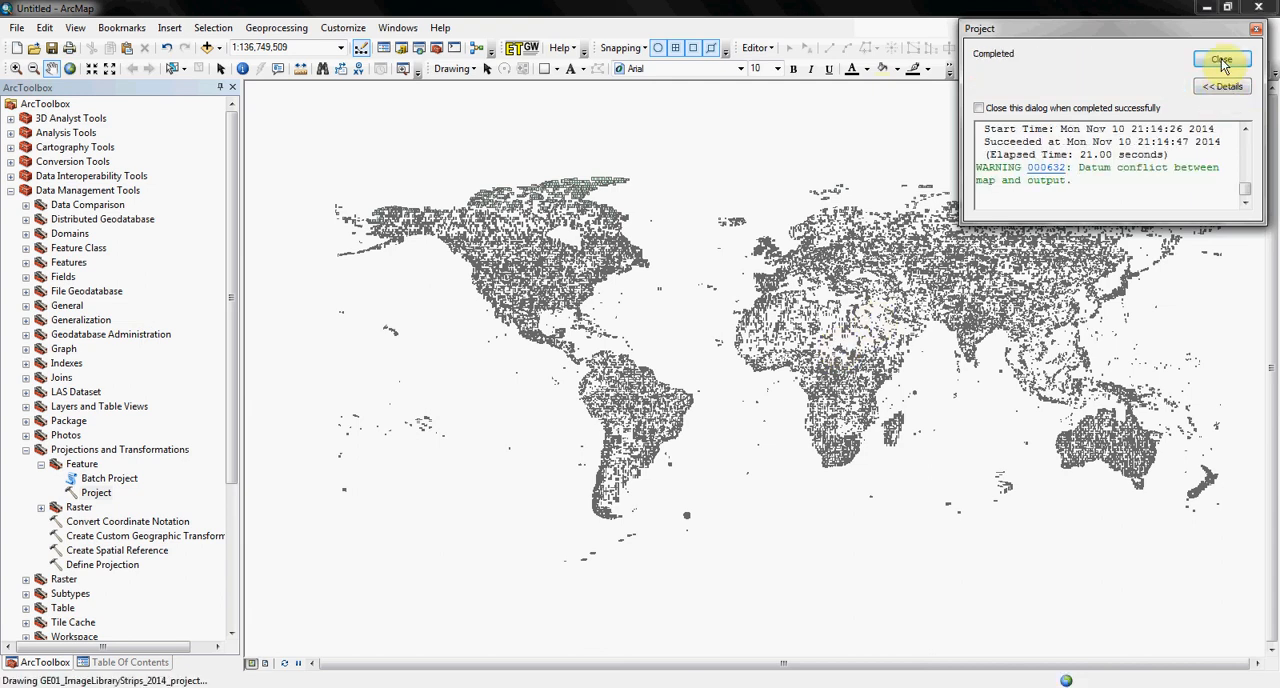
{"action": "left_click", "coordinate": [1221, 61]}
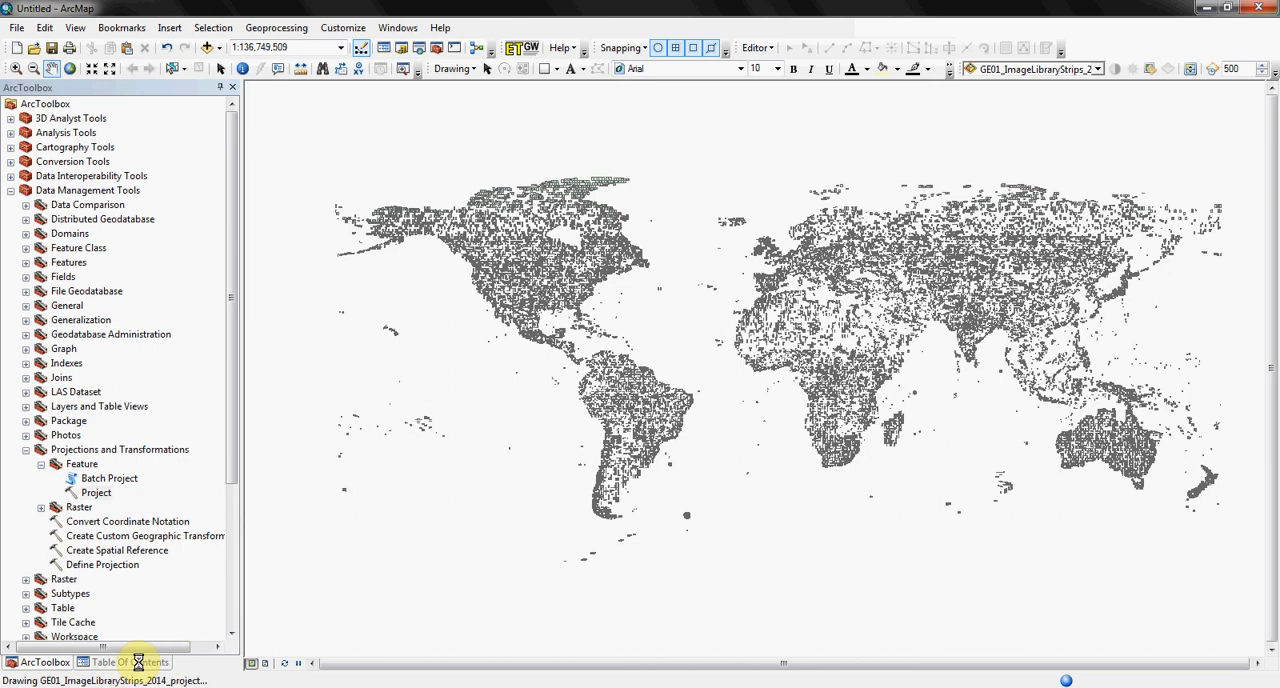
Open the projected layer's attribute table and bring up the areacal column's options.
{"action": "left_click", "coordinate": [124, 662]}
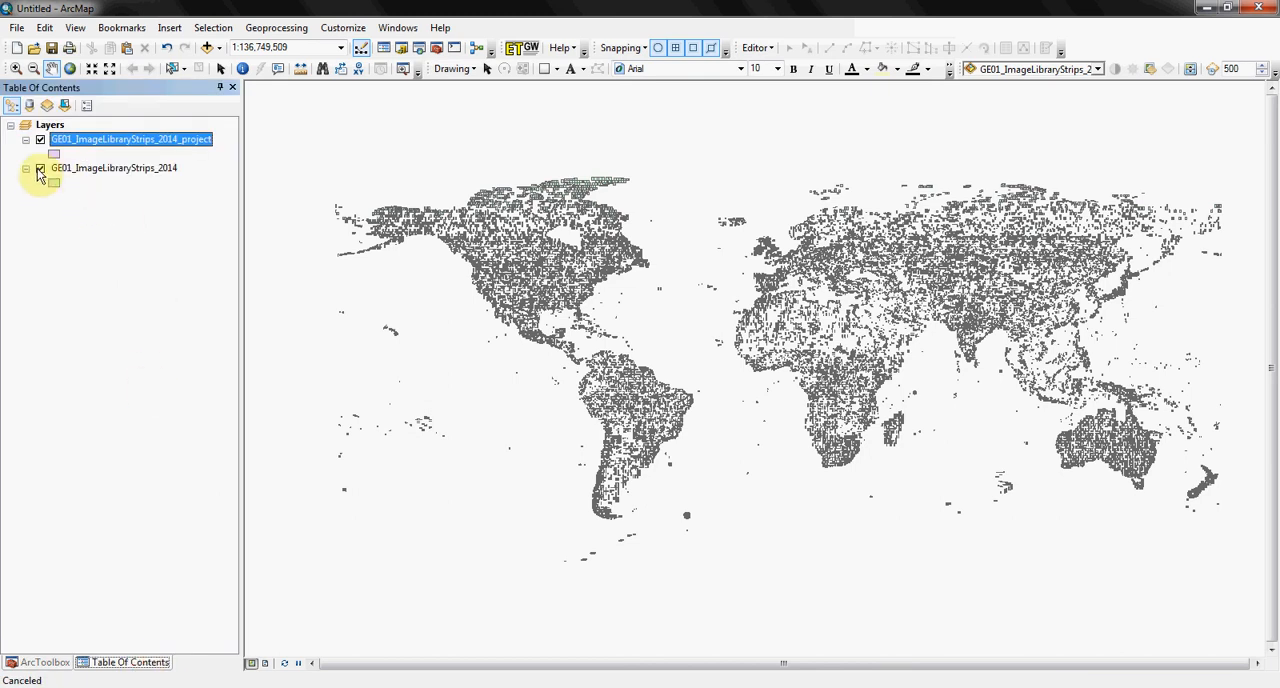
{"action": "right_click", "coordinate": [130, 139]}
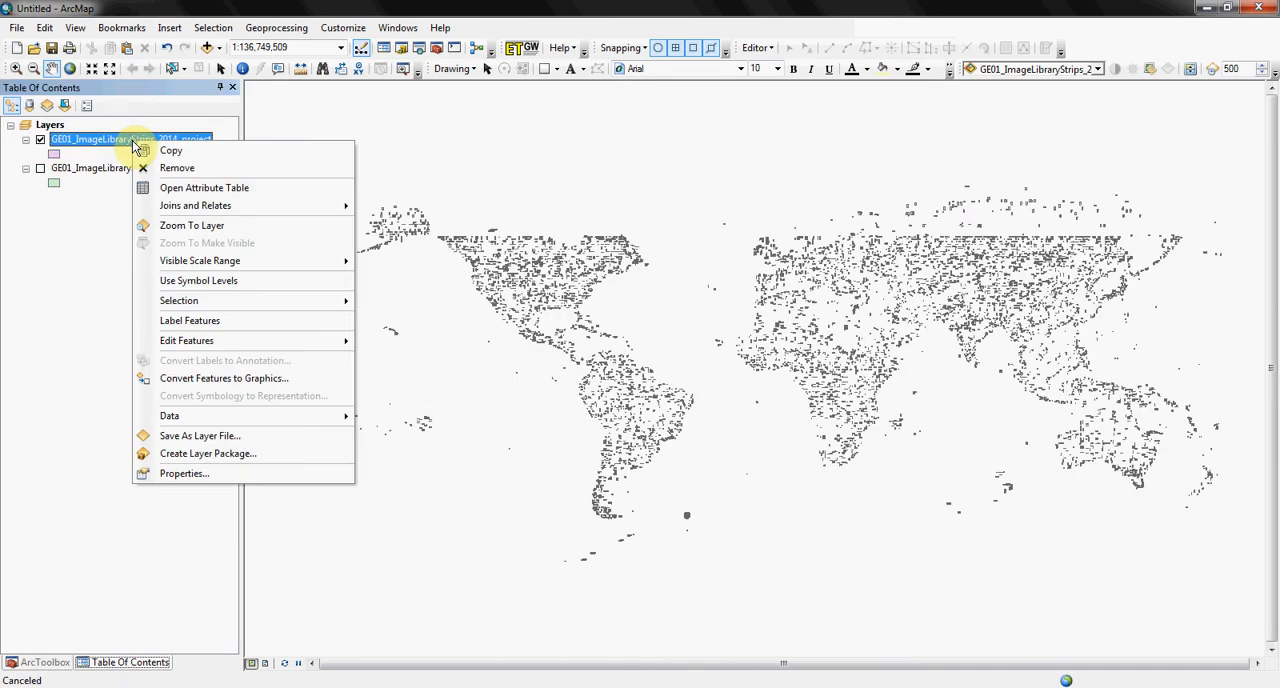
{"action": "left_click", "coordinate": [204, 187]}
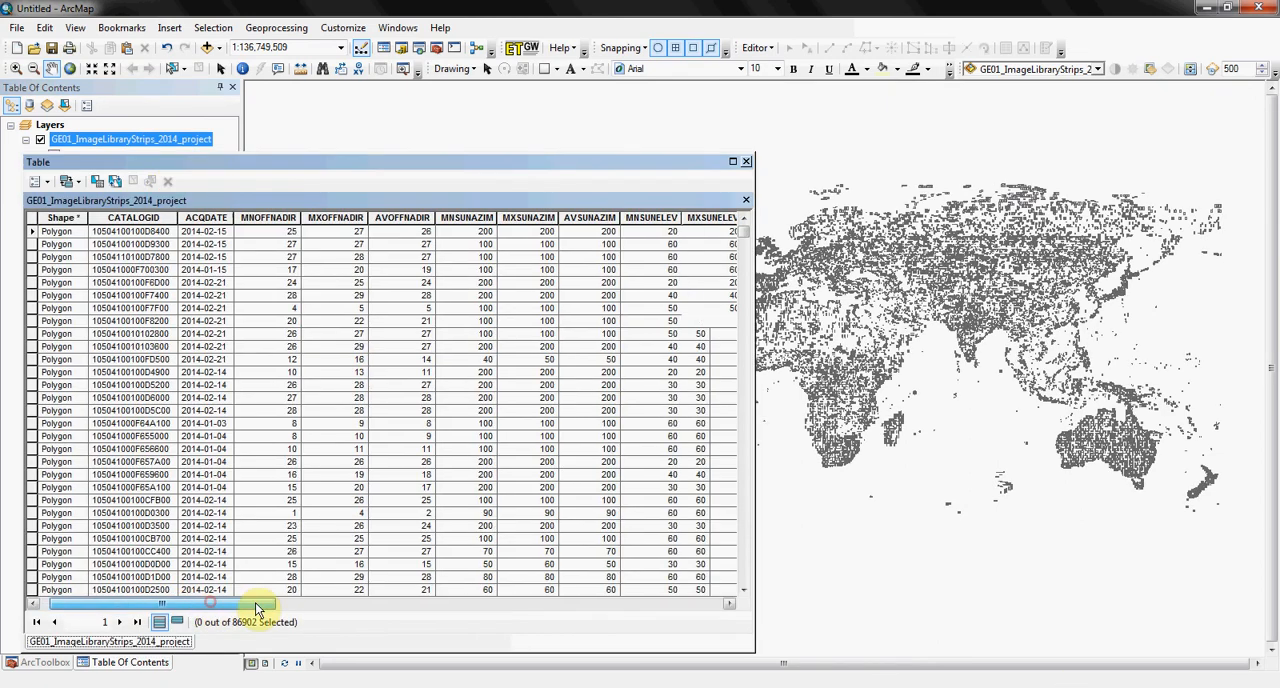
{"action": "left_click_drag", "start_coordinate": [210, 603], "coordinate": [667, 602]}
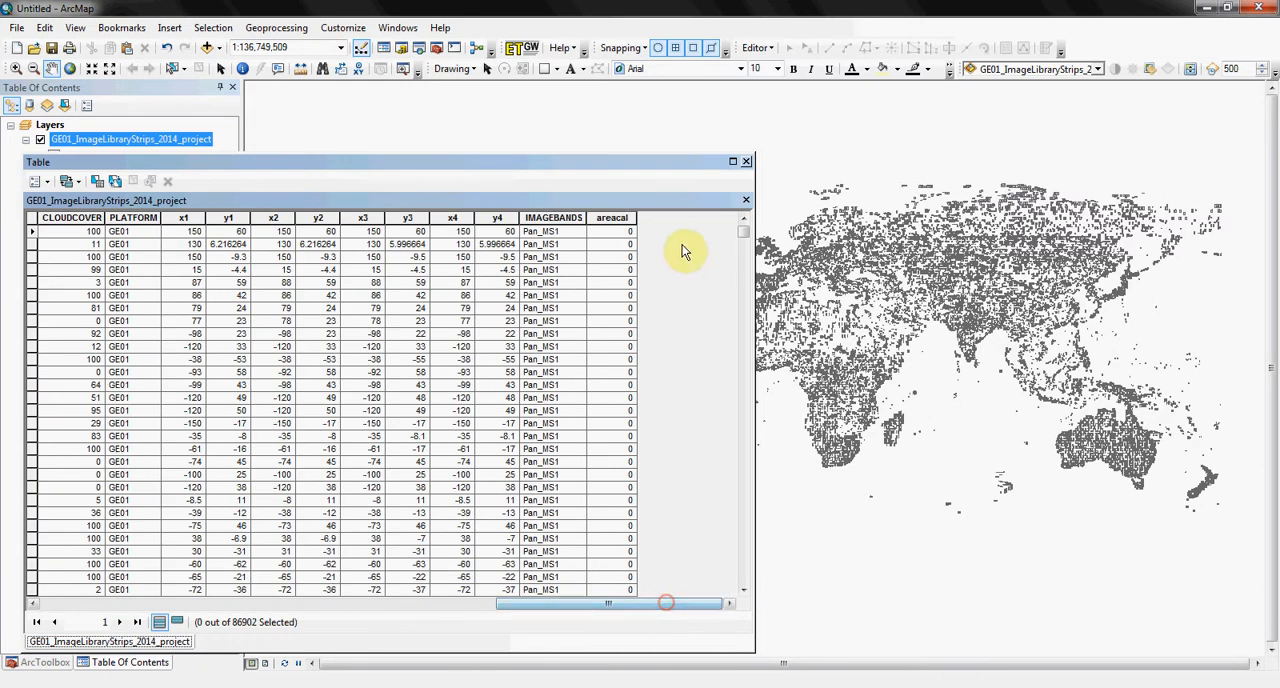
{"action": "left_click", "coordinate": [611, 217]}
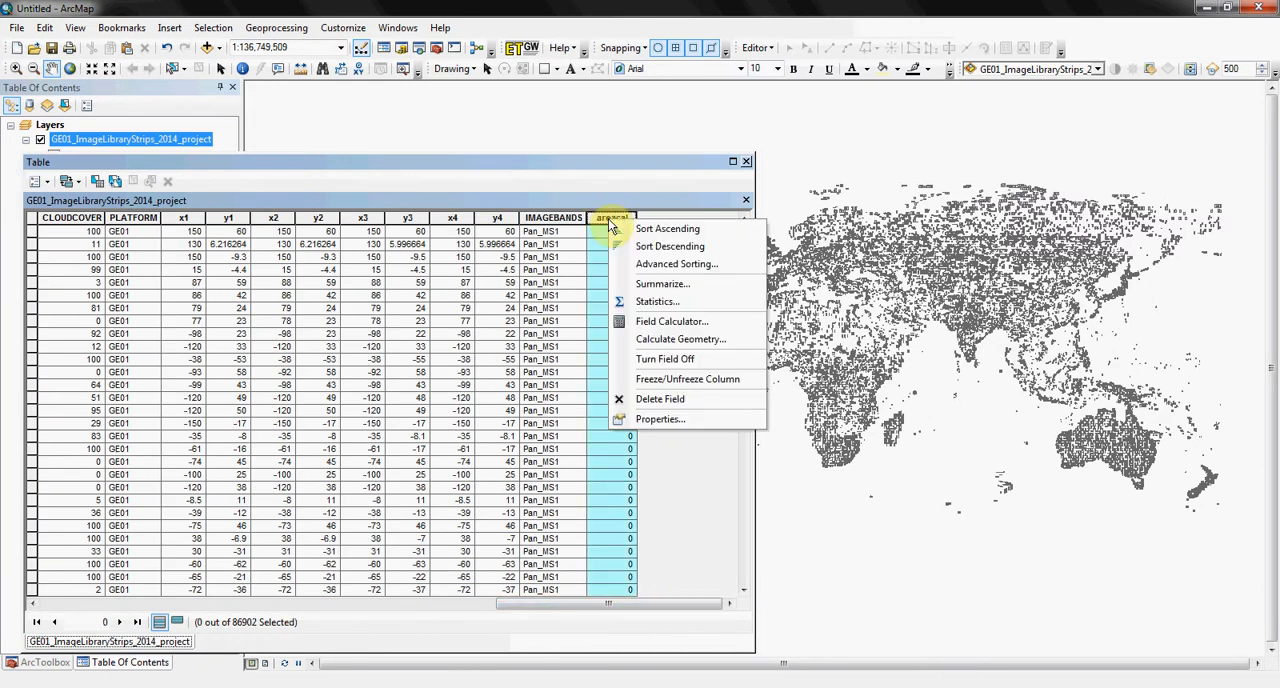
{"action": "mouse_move", "coordinate": [680, 339]}
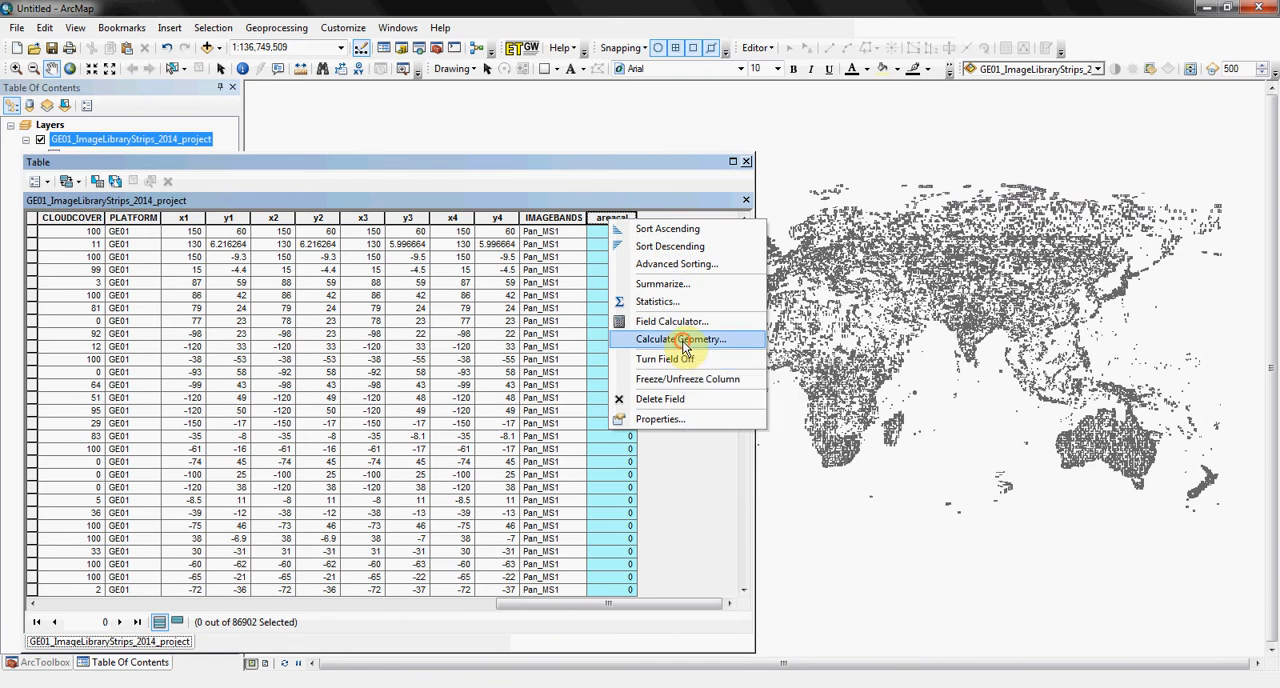
Calculate areacal as Area in Square Kilometers, then widen the areacal column.
{"action": "left_click", "coordinate": [679, 339]}
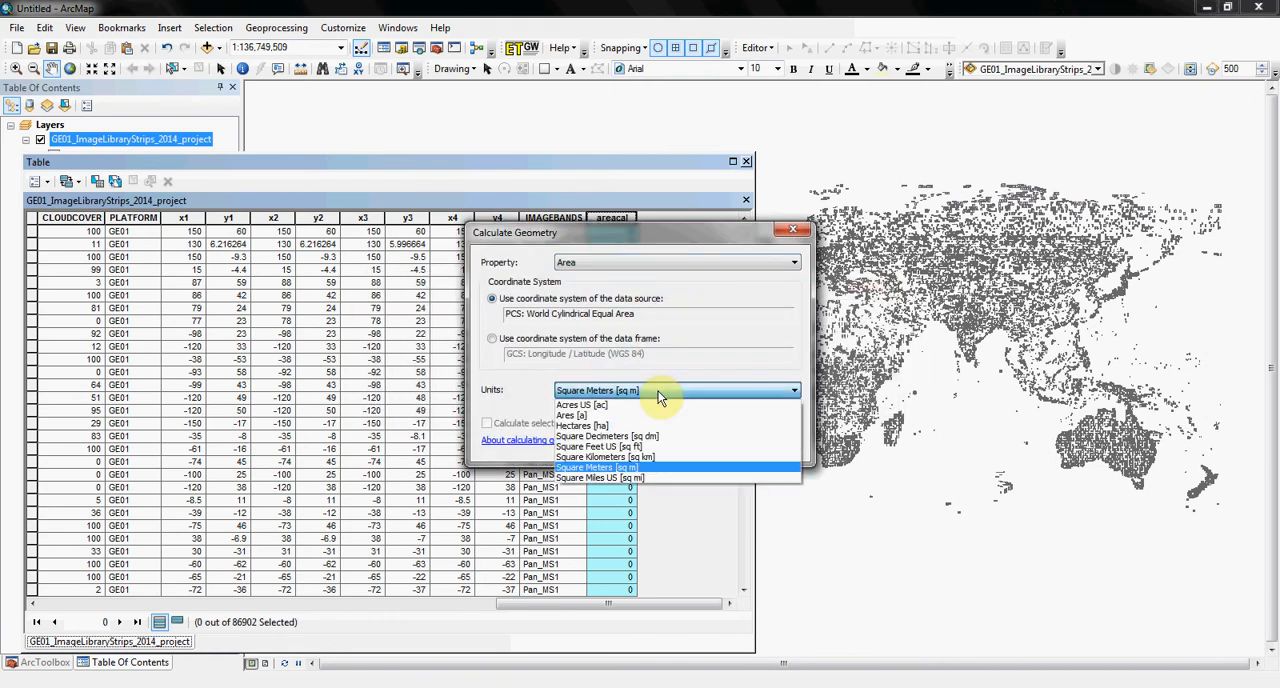
{"action": "mouse_move", "coordinate": [660, 457]}
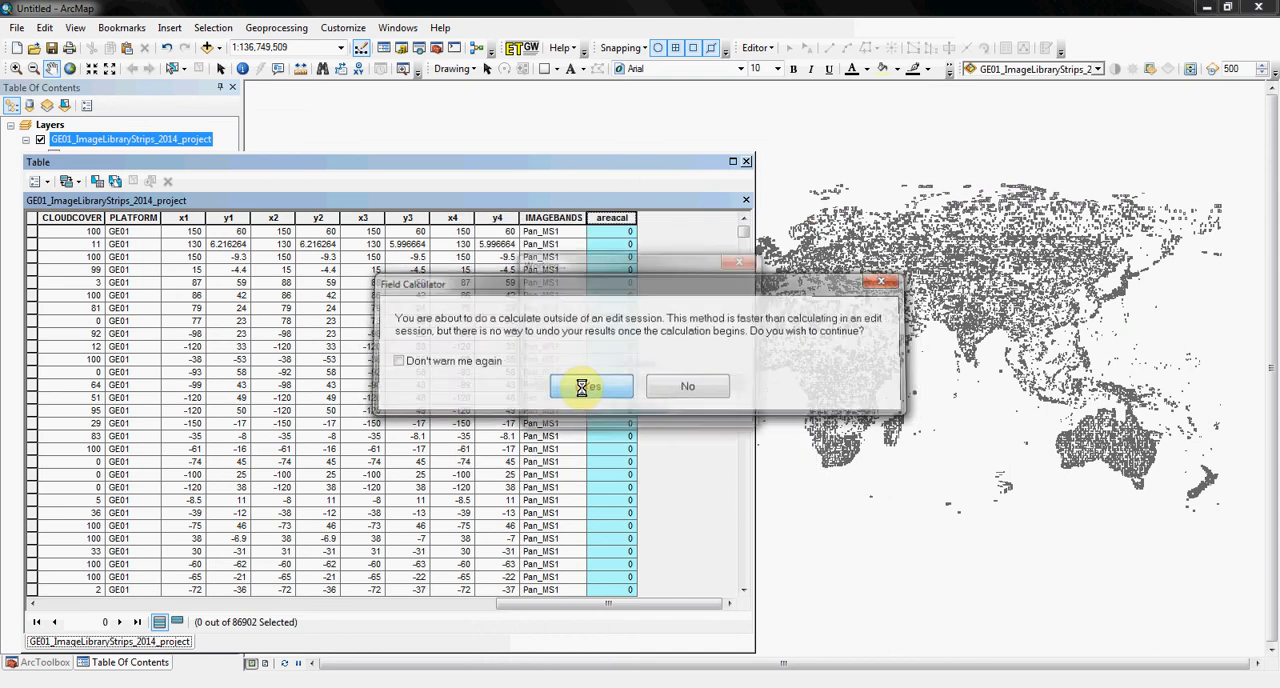
{"action": "left_click", "coordinate": [590, 386]}
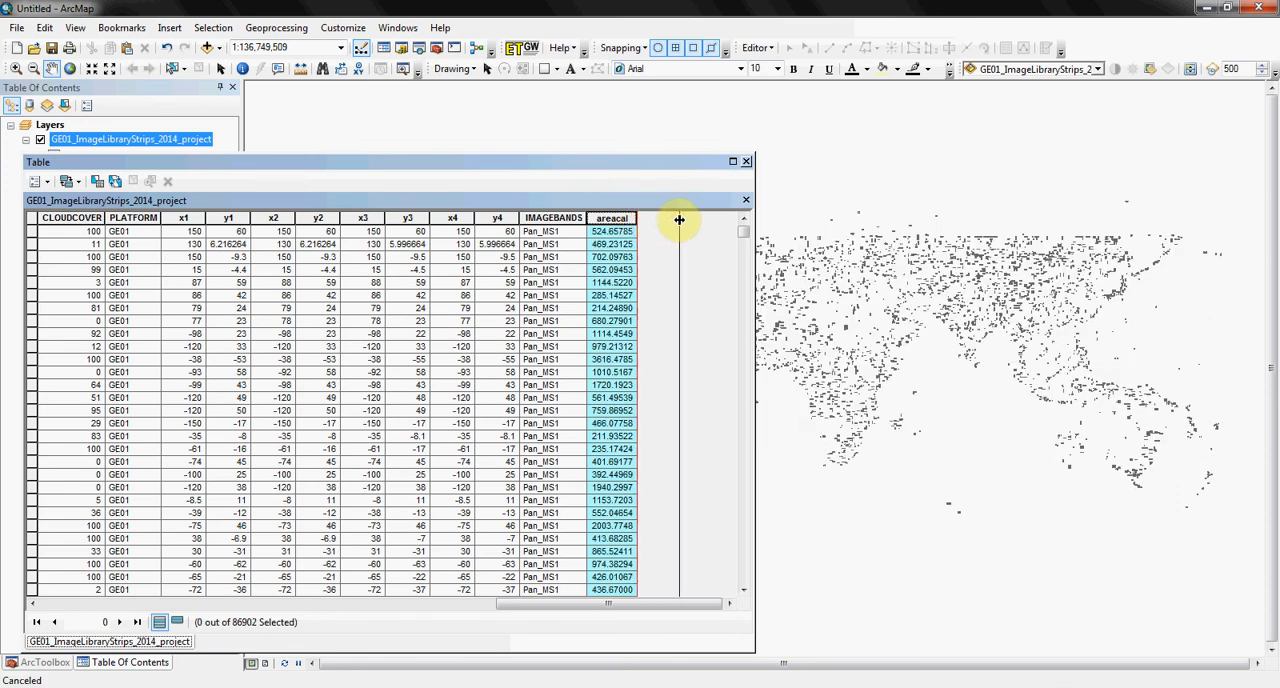
{"action": "left_click", "coordinate": [633, 217]}
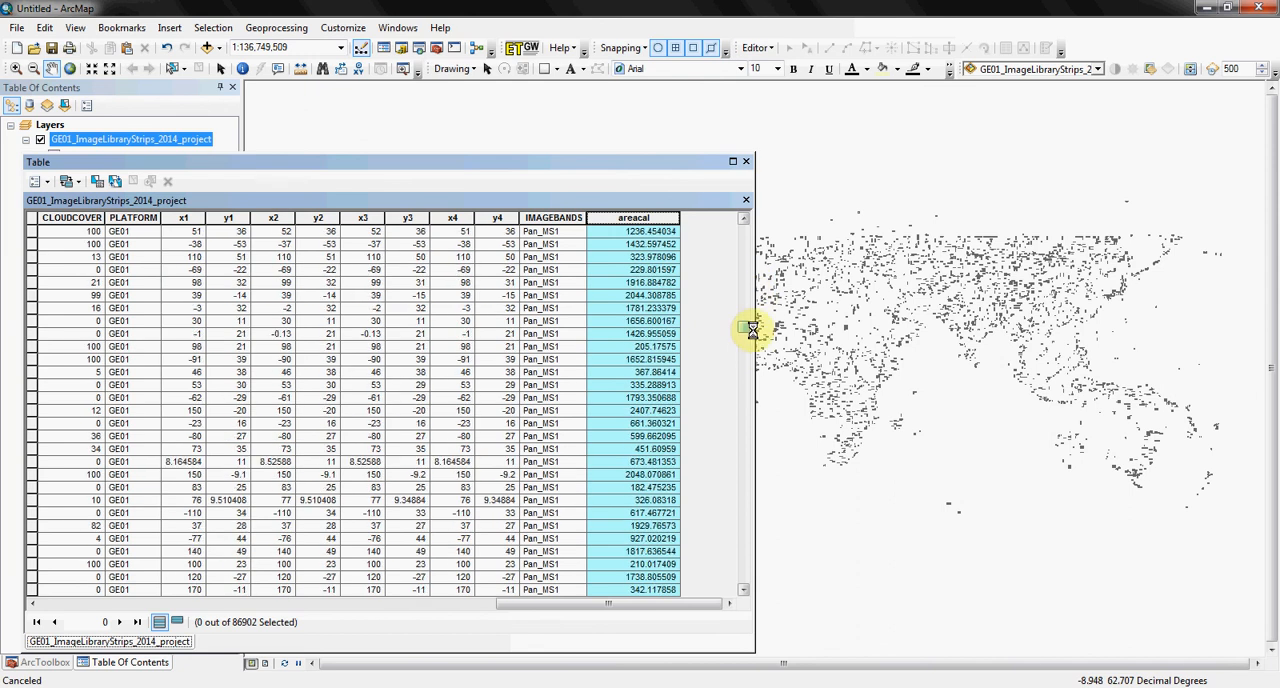
{"action": "left_click", "coordinate": [634, 217]}
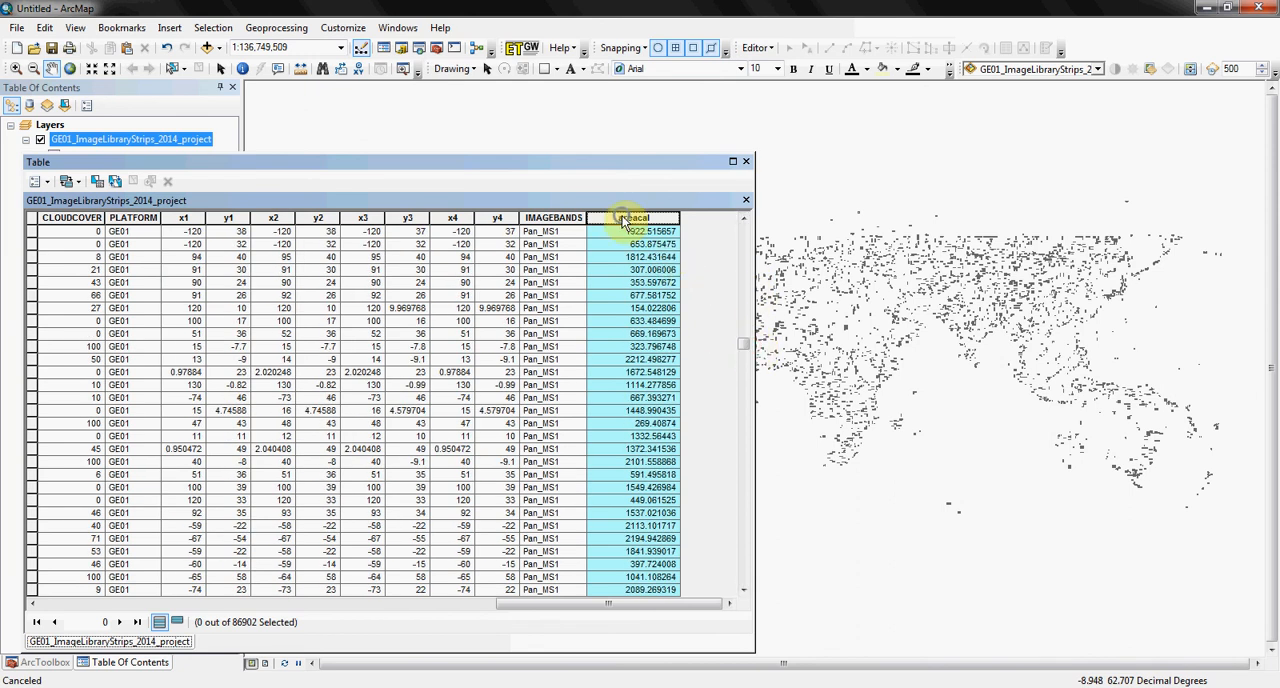
{"action": "right_click", "coordinate": [637, 217]}
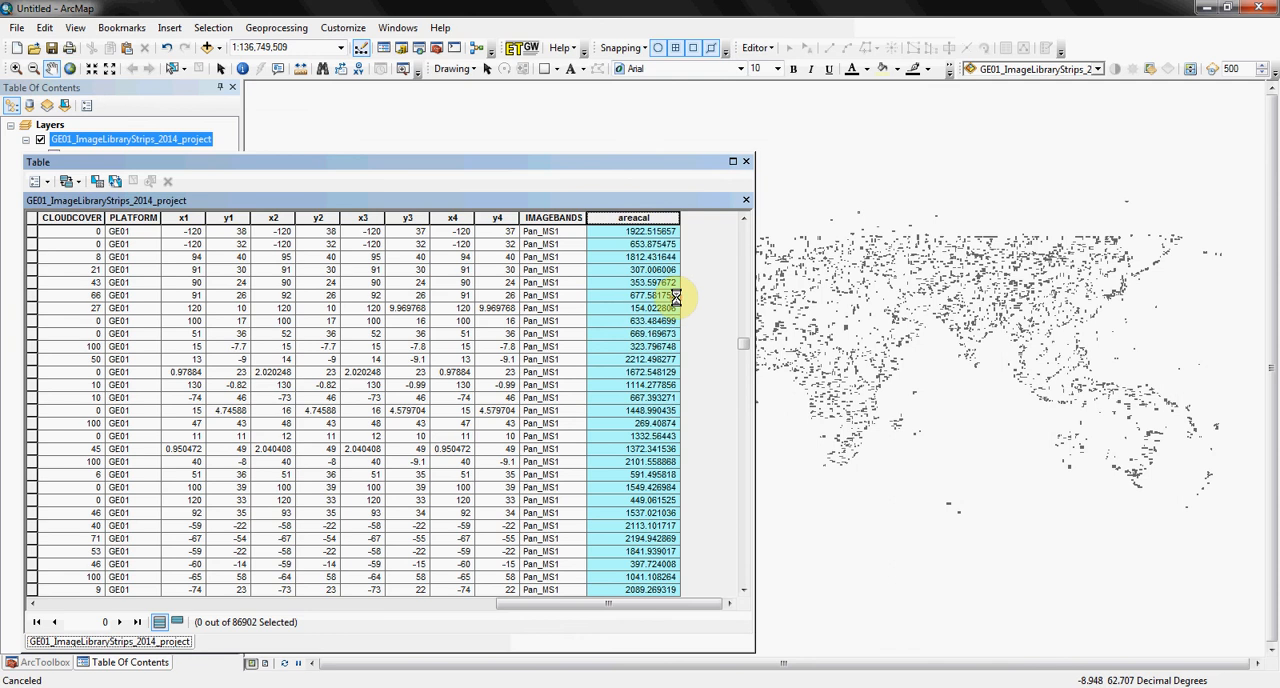
{"action": "mouse_move", "coordinate": [722, 310]}
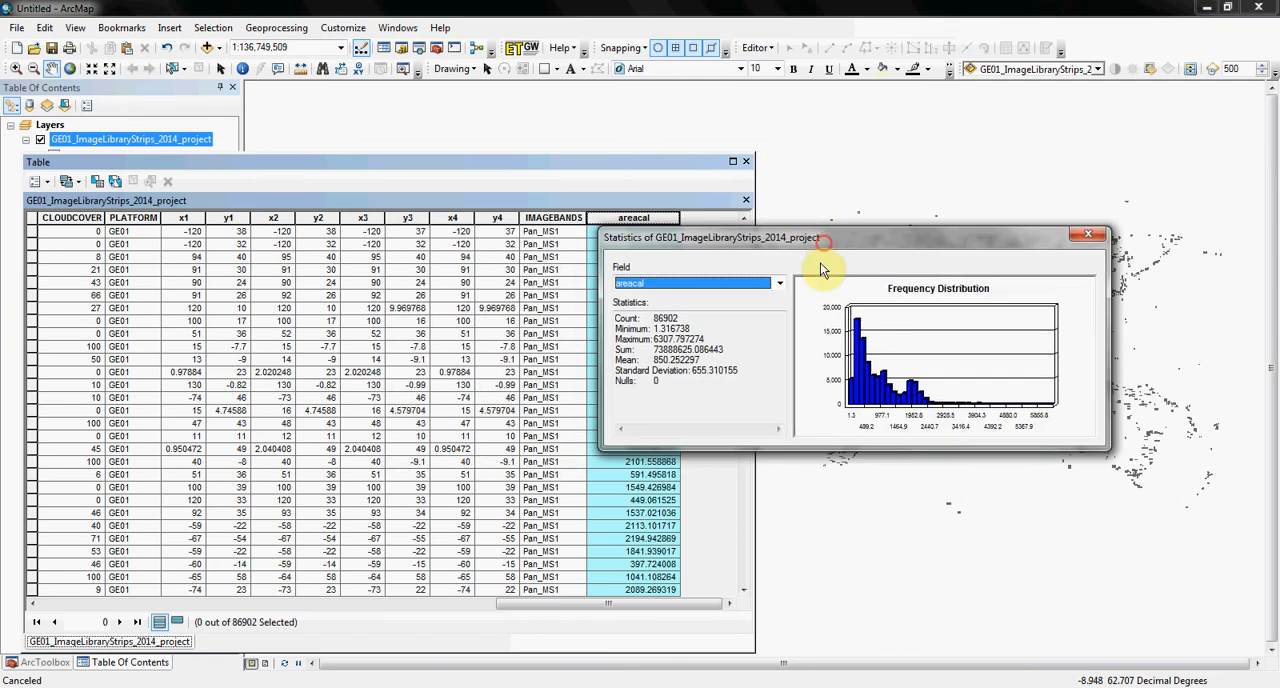
{"action": "triple_click", "coordinate": [680, 349]}
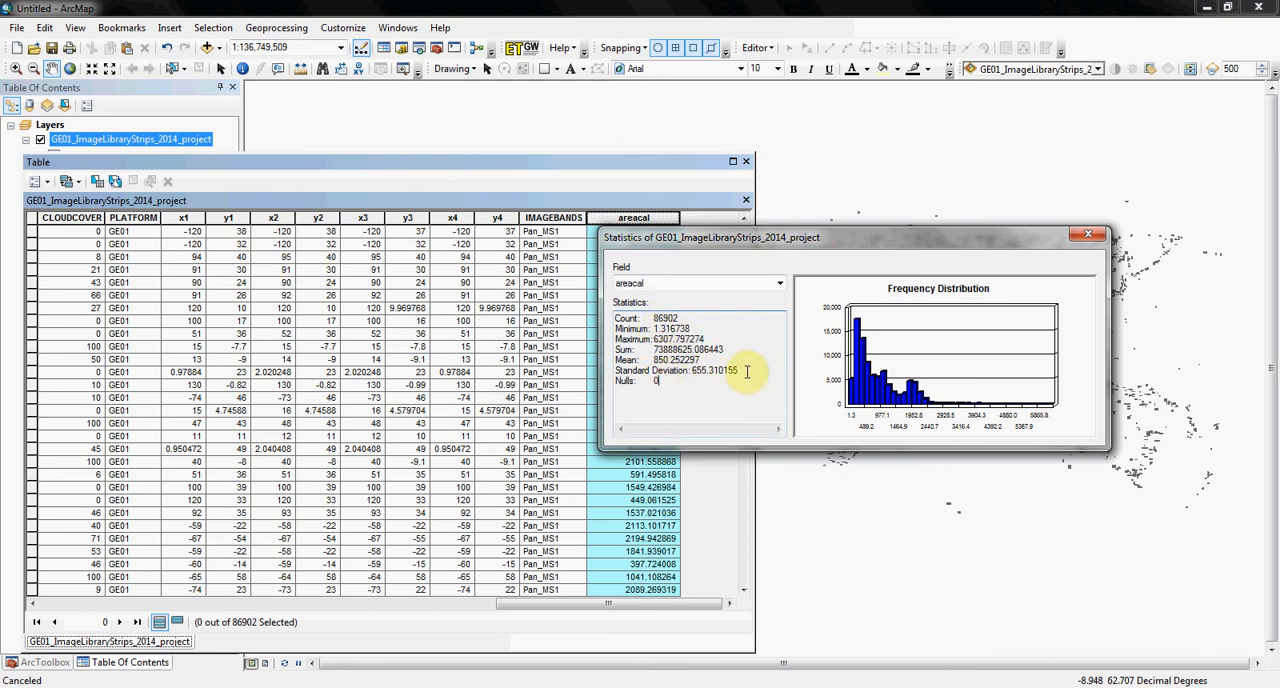
{"action": "mouse_move", "coordinate": [765, 353]}
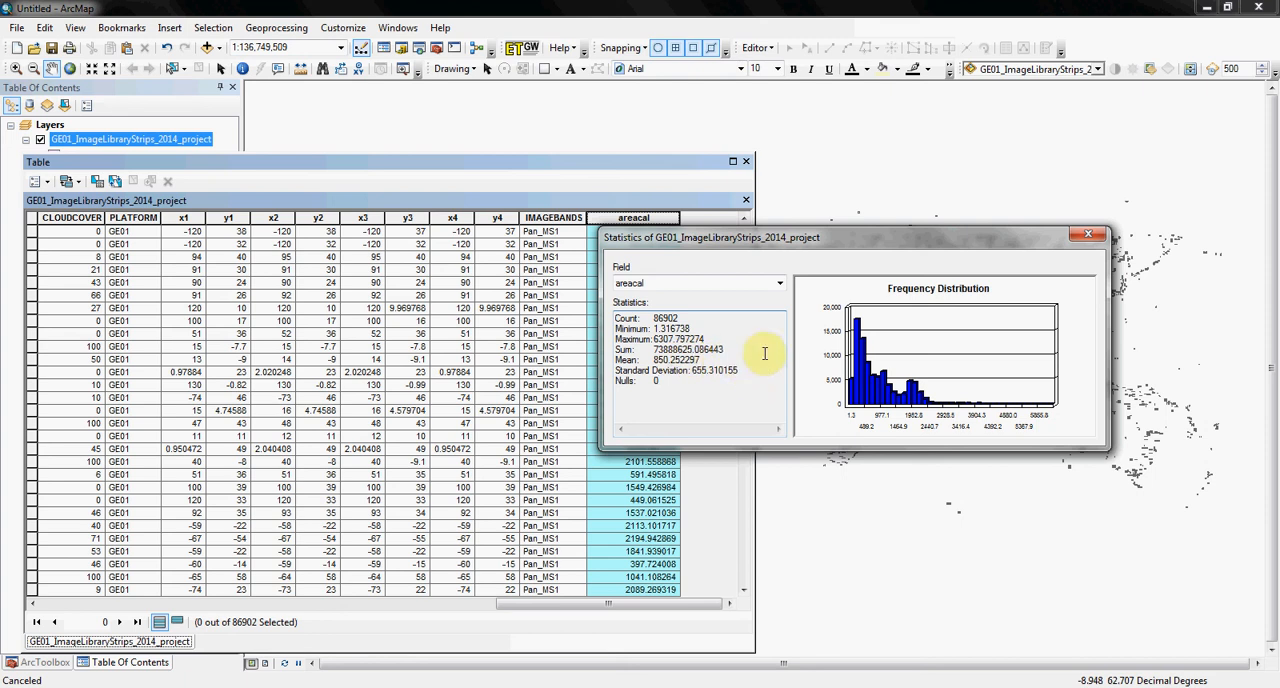
{"action": "left_click", "coordinate": [1089, 233]}
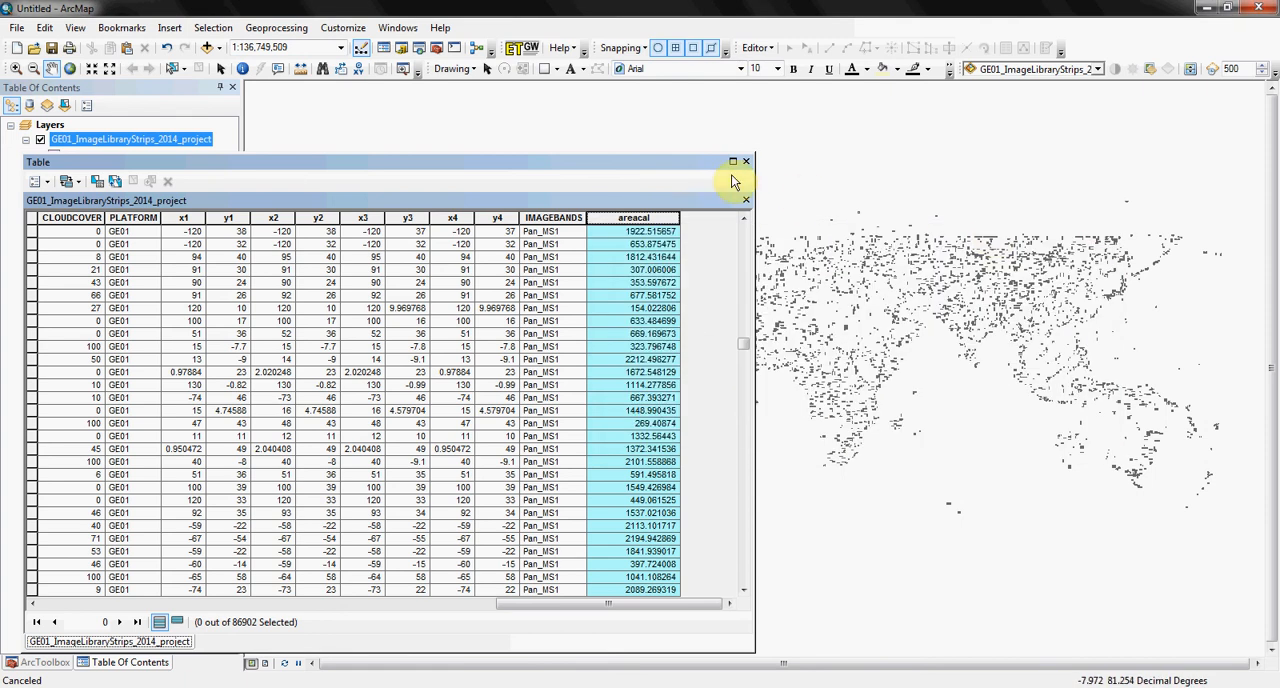
{"action": "mouse_move", "coordinate": [746, 162]}
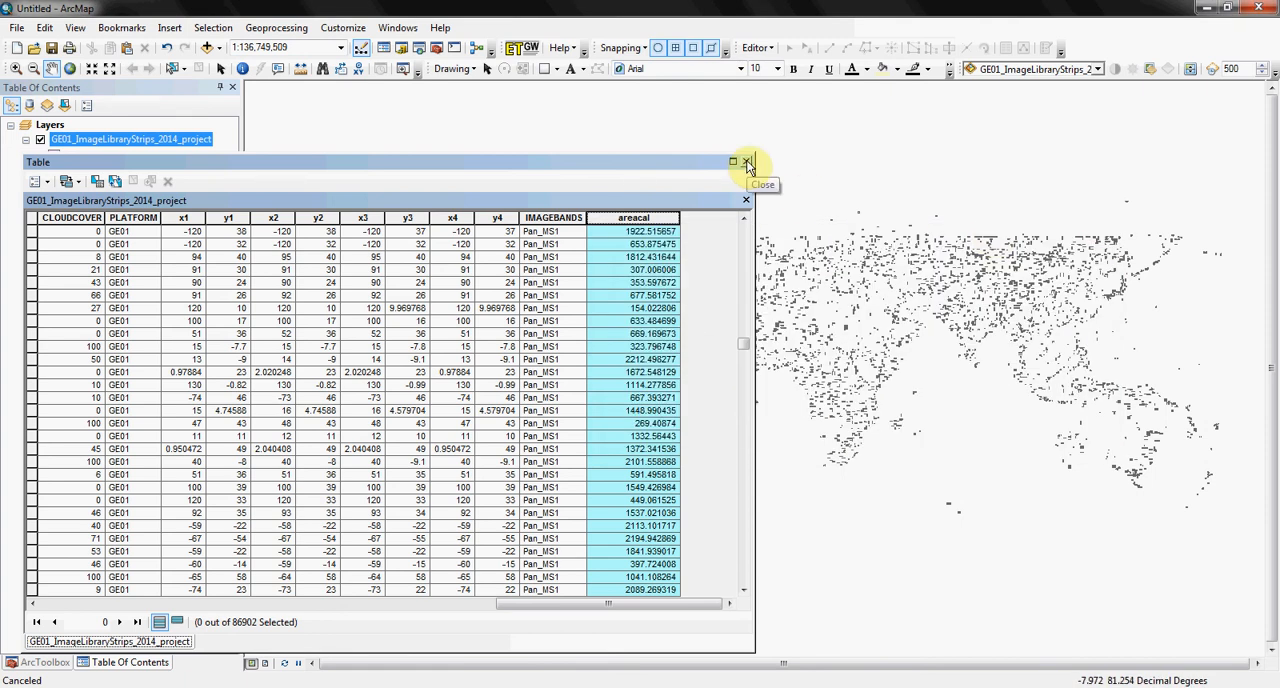